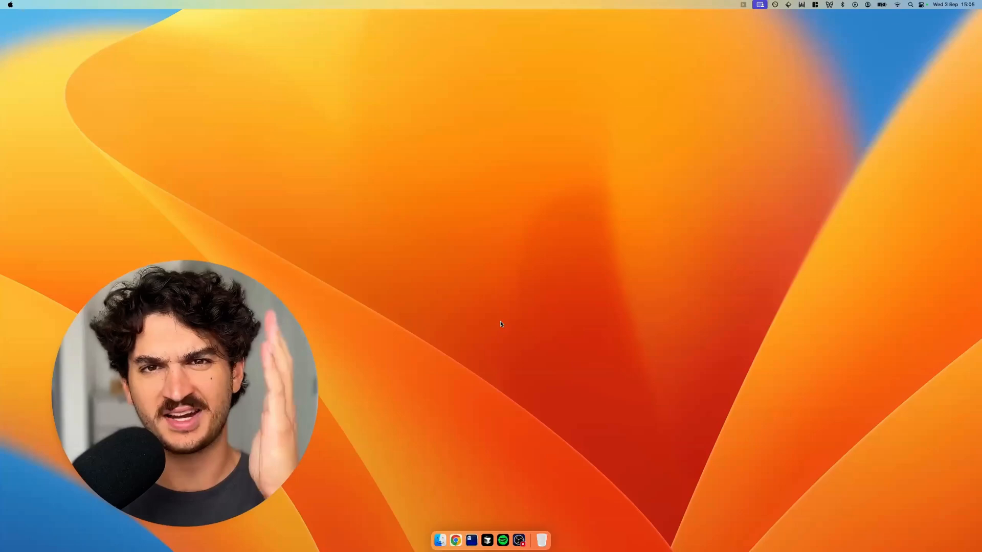
Step: Bring the Chrome window with the '30 products in 30 days' FigJam board to the front
{"action": "left_click", "coordinate": [455, 540]}
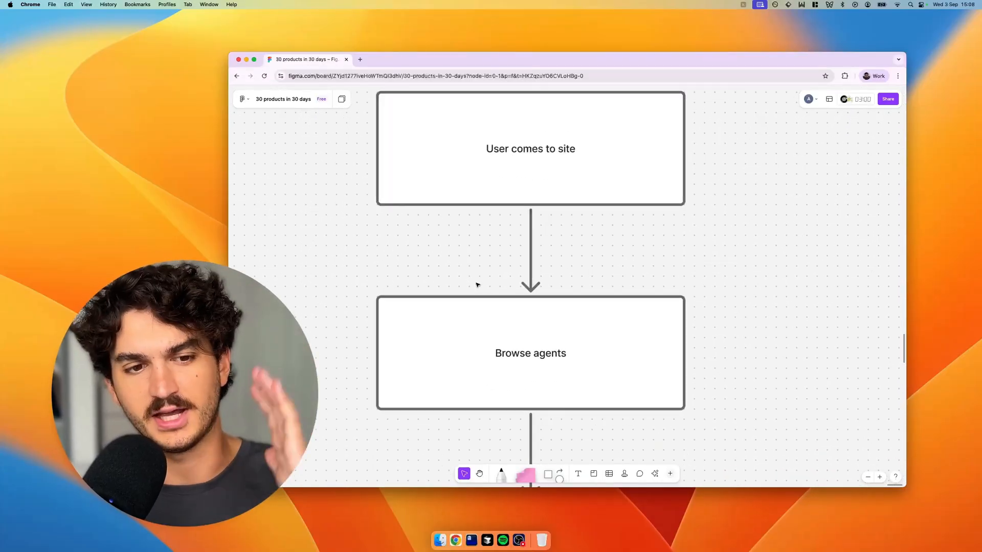
Step: Switch to the Fiverr 'Buy SEO Services' tab and scroll through the gig listings
{"action": "left_click", "coordinate": [396, 59]}
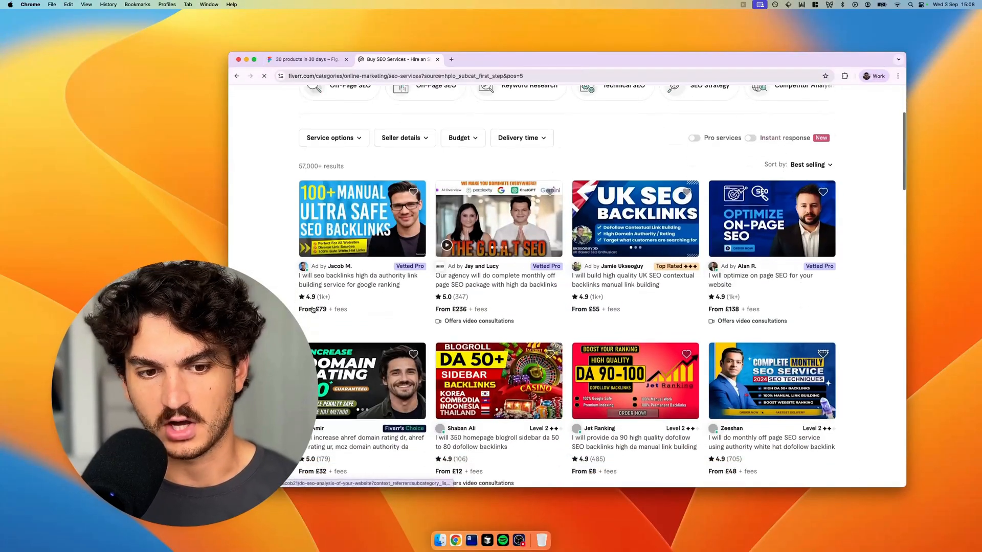
{"action": "scroll", "scroll_direction": "down", "scroll_amount": 3}
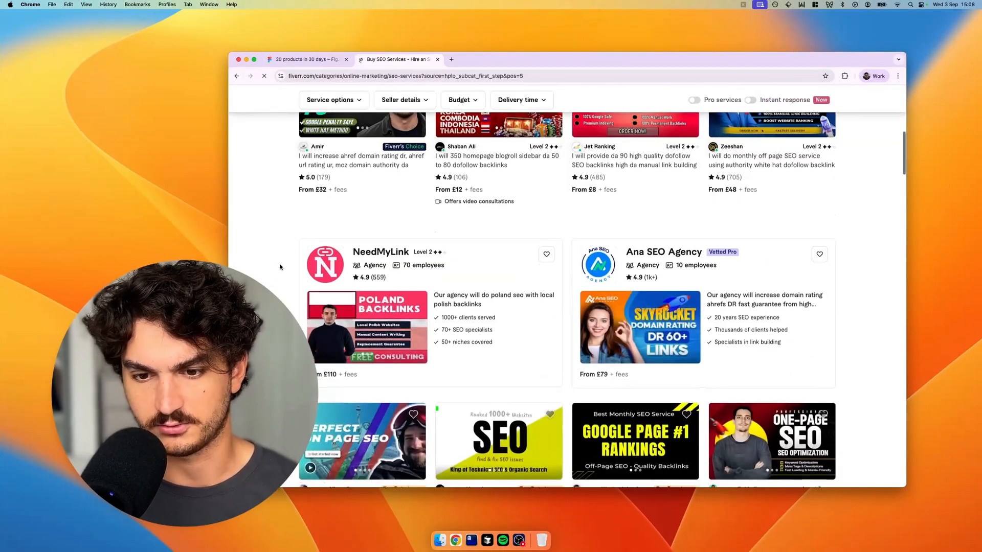
{"action": "scroll", "scroll_direction": "up", "scroll_amount": 3}
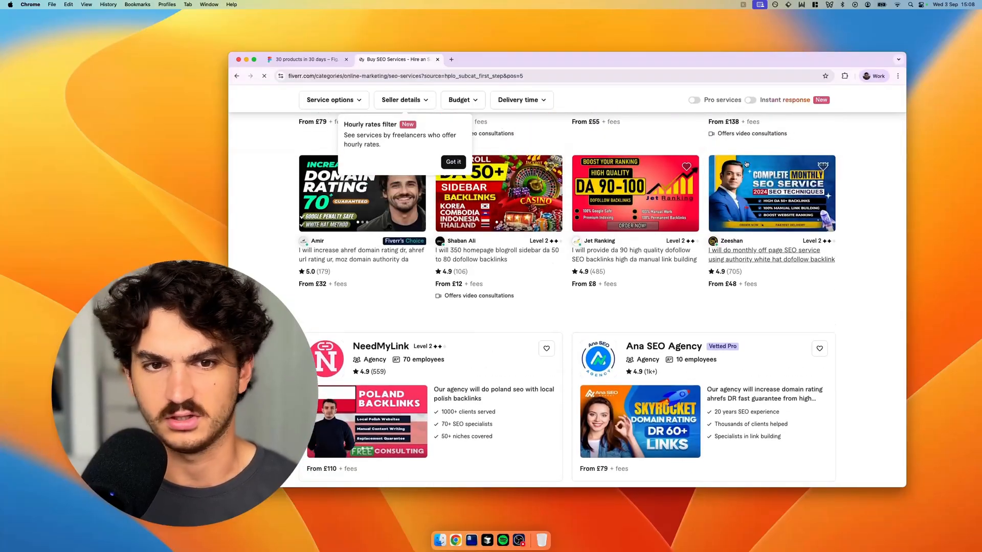
{"action": "scroll", "scroll_direction": "up", "scroll_amount": 3}
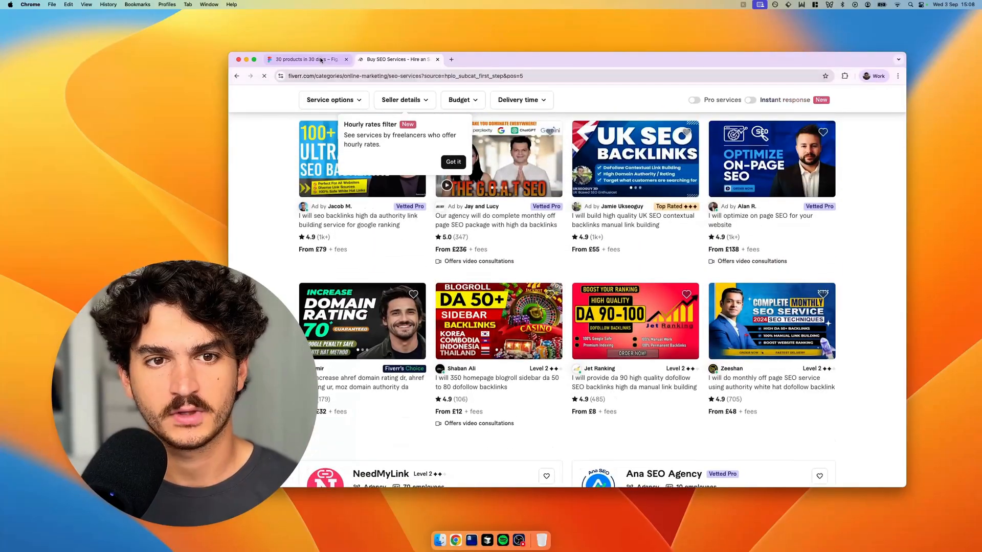
Step: Return to the FigJam board and scroll down past Browse agents to Pick agent and Place order
{"action": "left_click", "coordinate": [306, 59]}
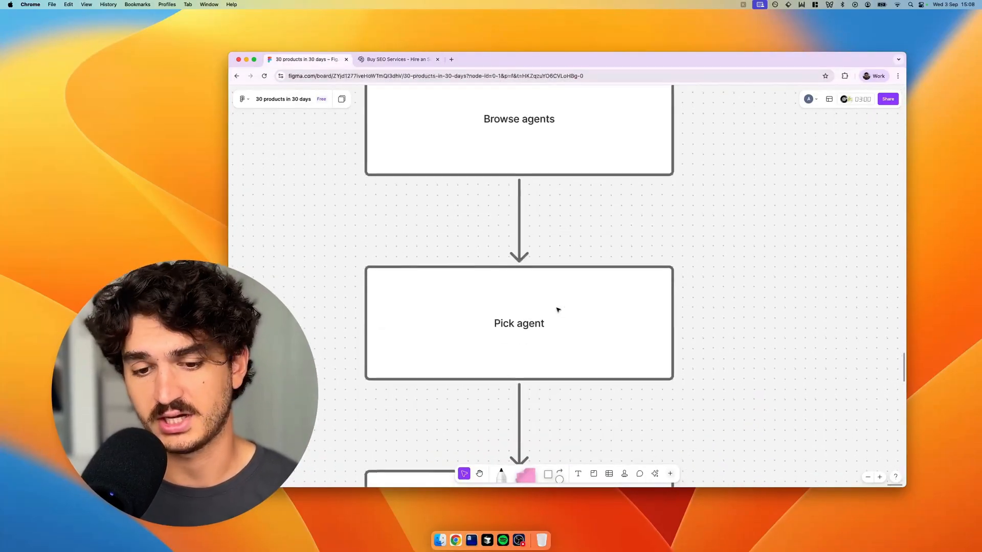
{"action": "scroll", "scroll_direction": "down", "scroll_amount": 3}
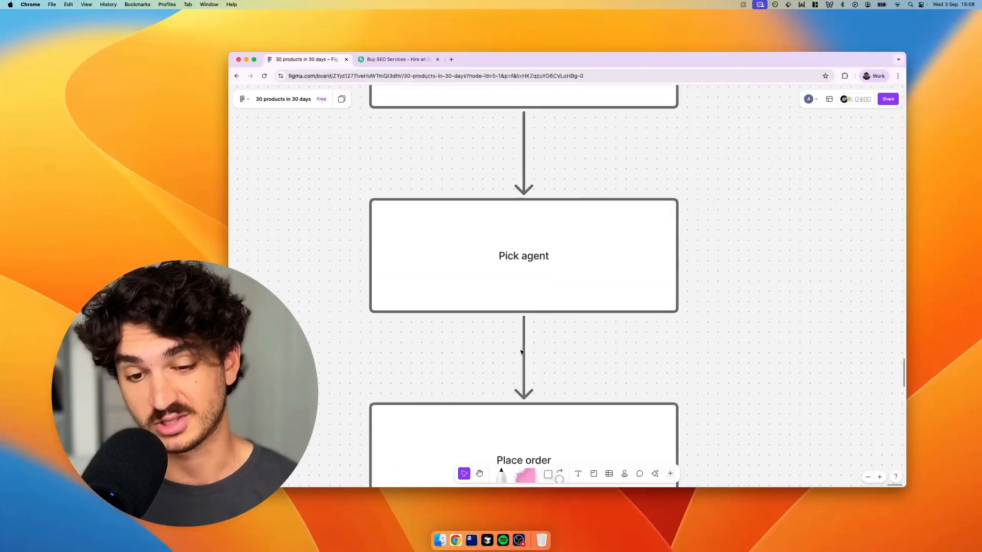
{"action": "scroll", "scroll_direction": "down", "scroll_amount": 3}
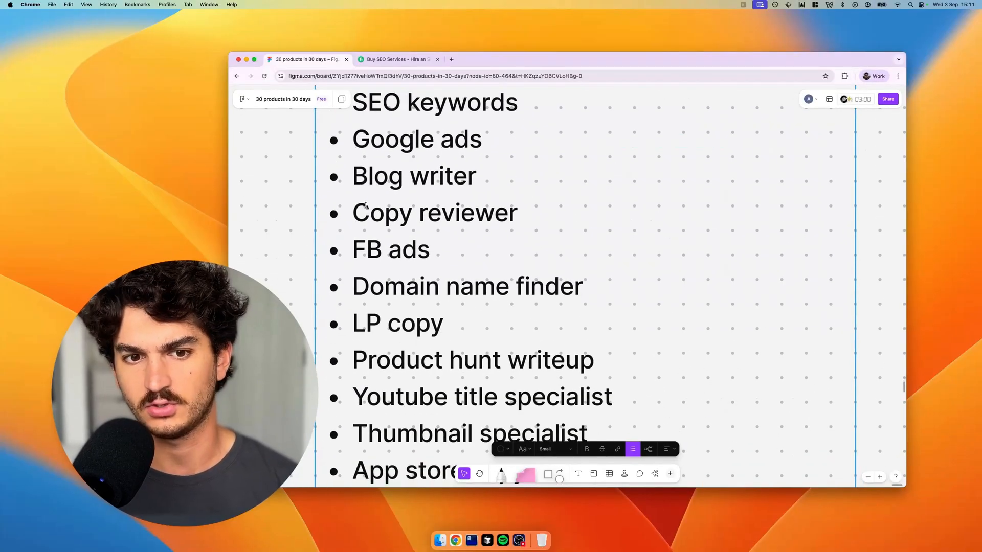
Step: Scroll to the bulleted agent ideas list and open its text box for editing
{"action": "scroll", "scroll_direction": "down", "scroll_amount": 3}
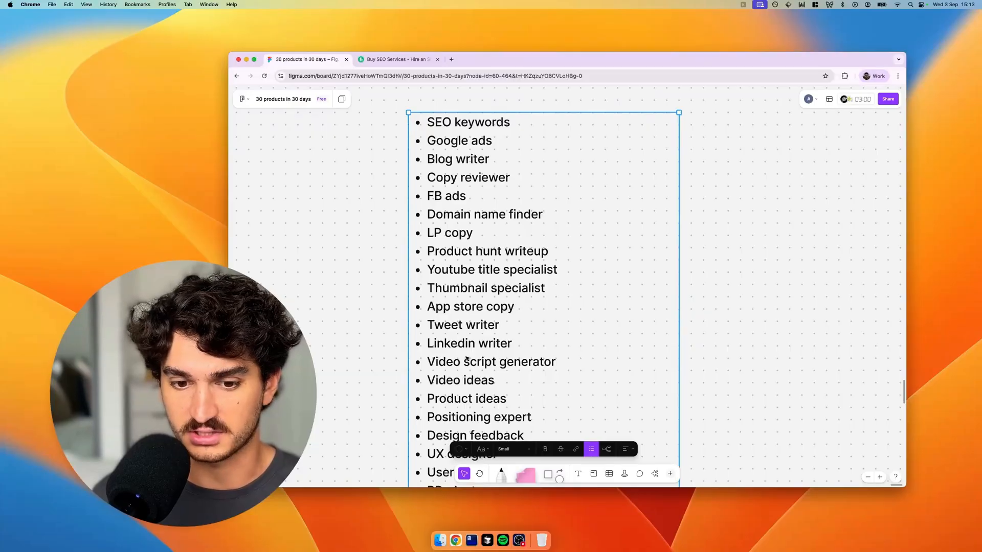
{"action": "double_click", "coordinate": [462, 324]}
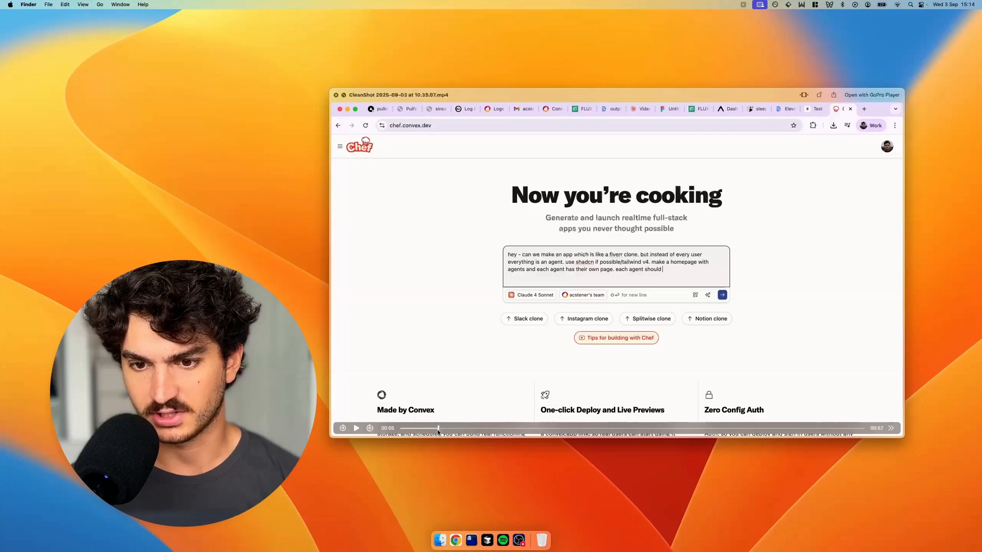
Step: Write the Chef prompt asking for relevant input fields, an OpenAI basic template and Convex auth
{"action": "type", "text": "have relevant input fields and a way to trigger it. Use open ai to get a basic template working for each agent - so for example a landing page copywriter which would take what ur site is about and re-wr"}
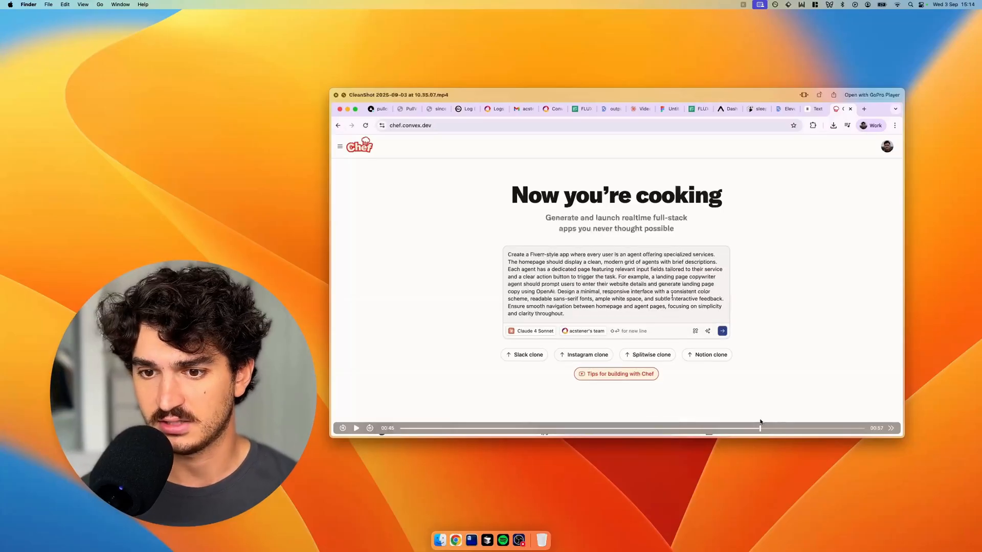
{"action": "type", "text": "use convex au"}
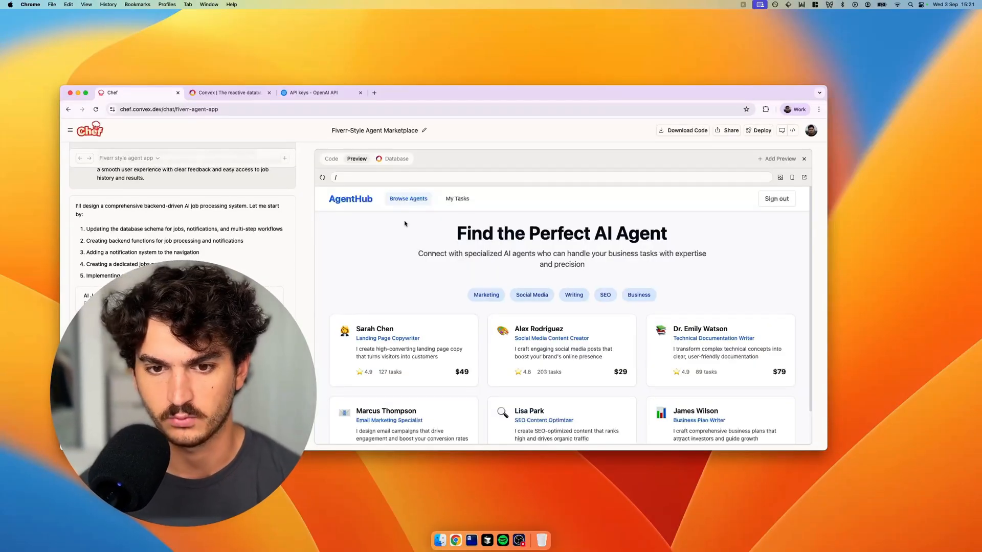
Step: Scroll through the AgentHub agent task form and start filling in the business name field
{"action": "scroll", "scroll_direction": "down", "scroll_amount": 3}
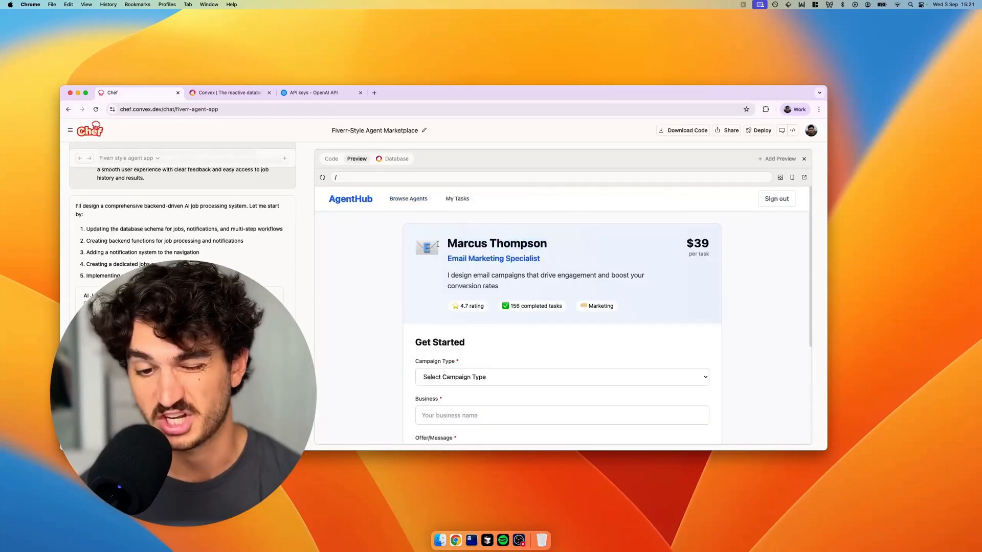
{"action": "scroll", "scroll_direction": "down", "scroll_amount": 3}
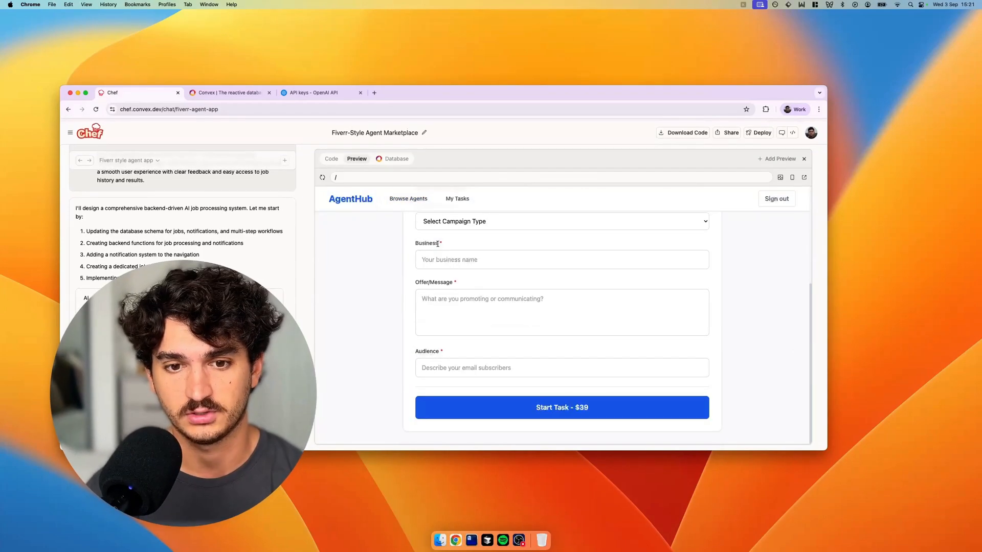
{"action": "scroll", "scroll_direction": "up", "scroll_amount": 3}
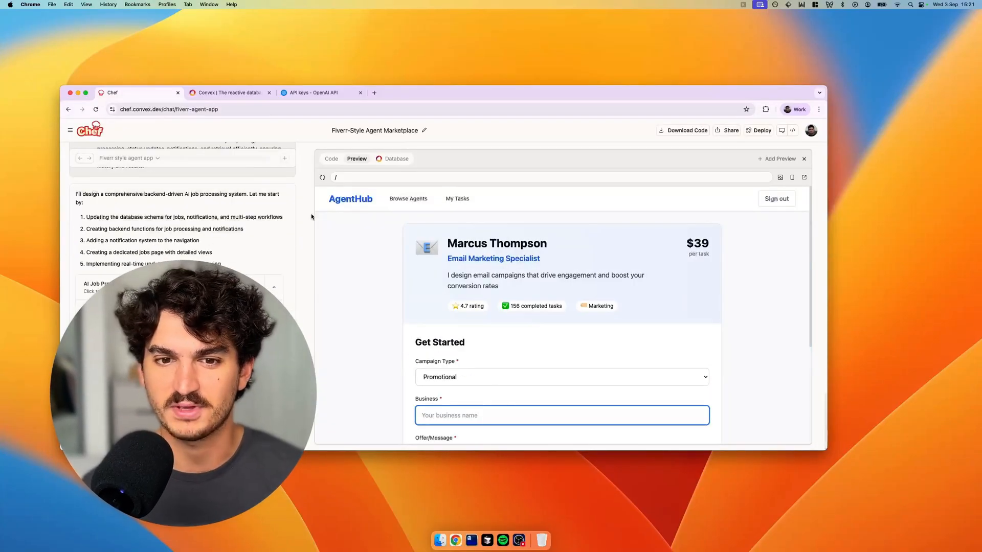
{"action": "left_click", "coordinate": [458, 199]}
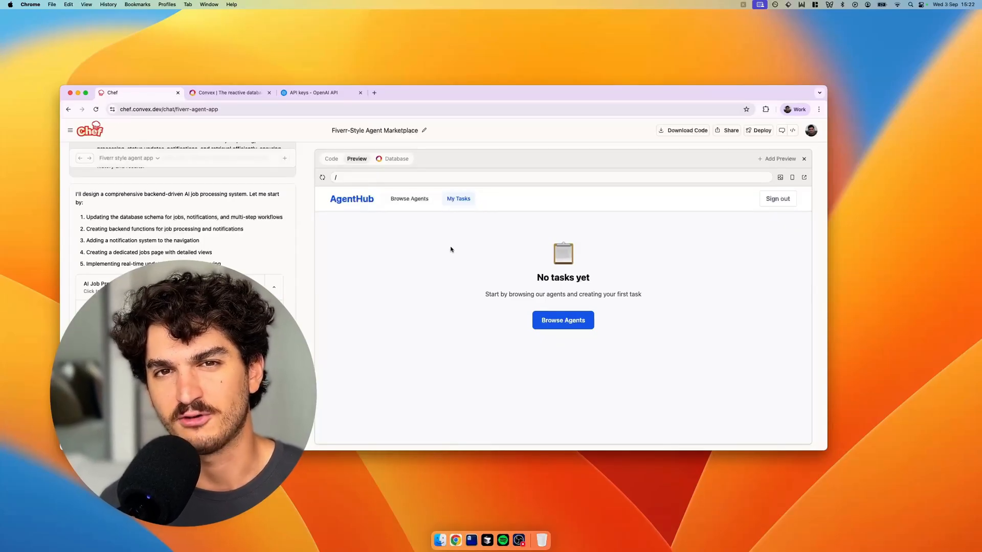
{"action": "mouse_move", "coordinate": [571, 414]}
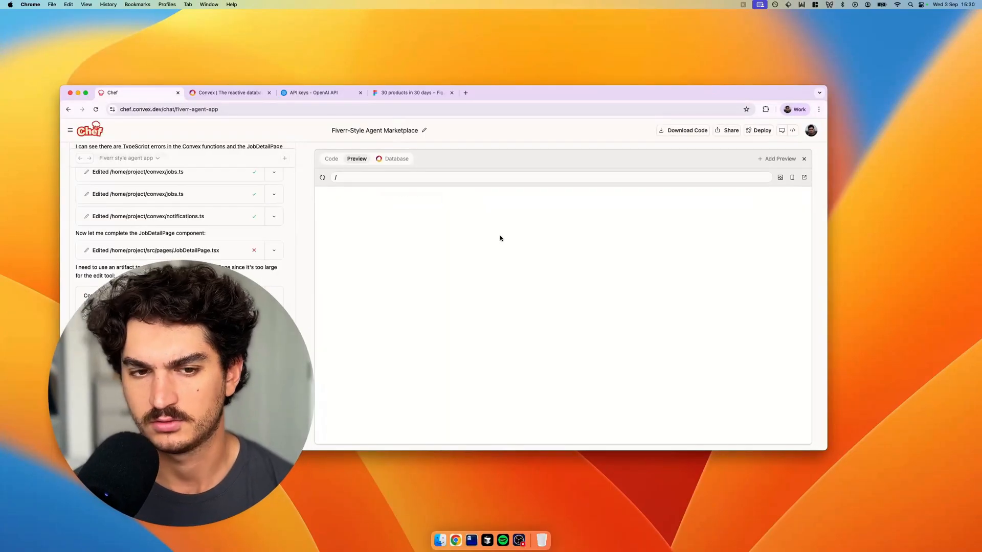
Step: Select the agent ideas list on the FigJam board, open a Claude tab, and return to the Chef chat
{"action": "left_click", "coordinate": [412, 93]}
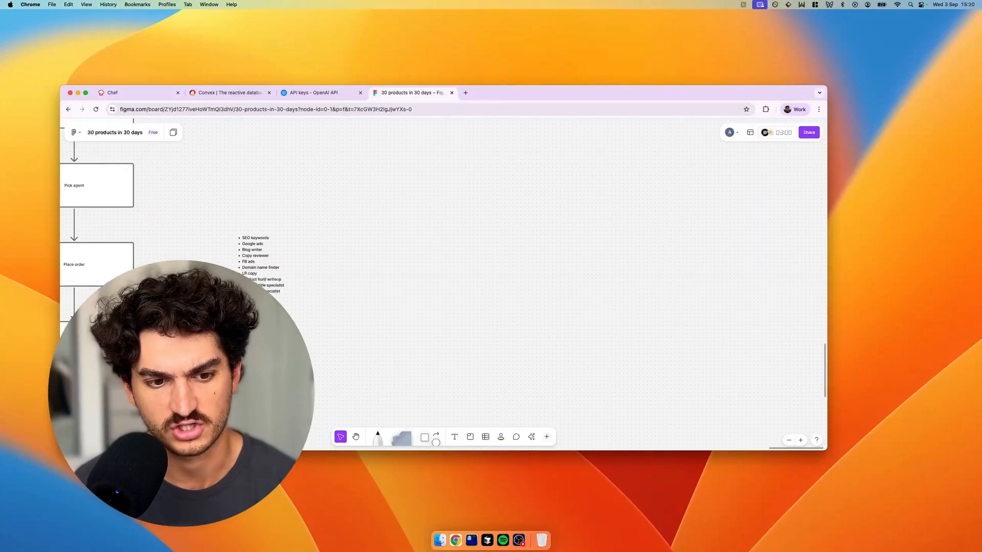
{"action": "left_click", "coordinate": [278, 263]}
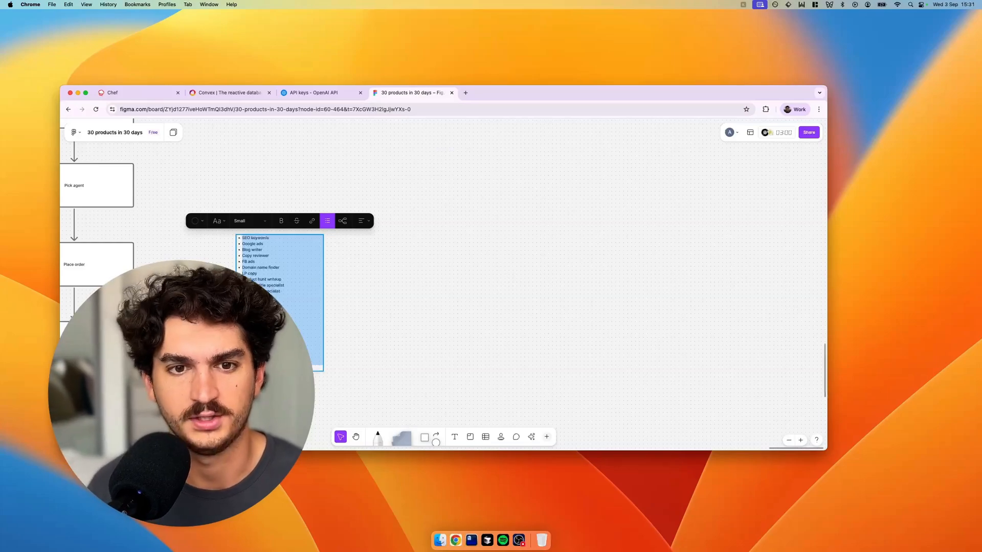
{"action": "left_click", "coordinate": [465, 93]}
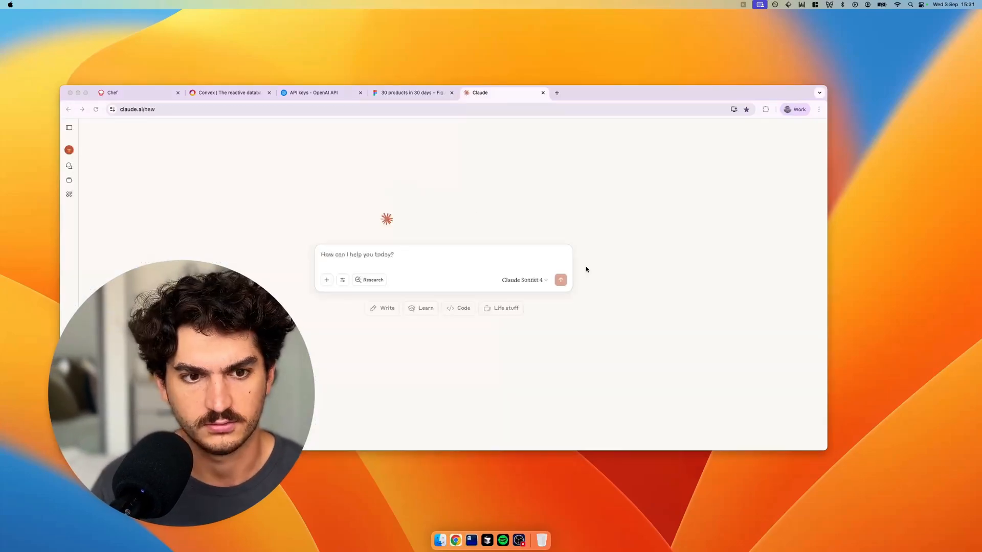
{"action": "left_click", "coordinate": [138, 93]}
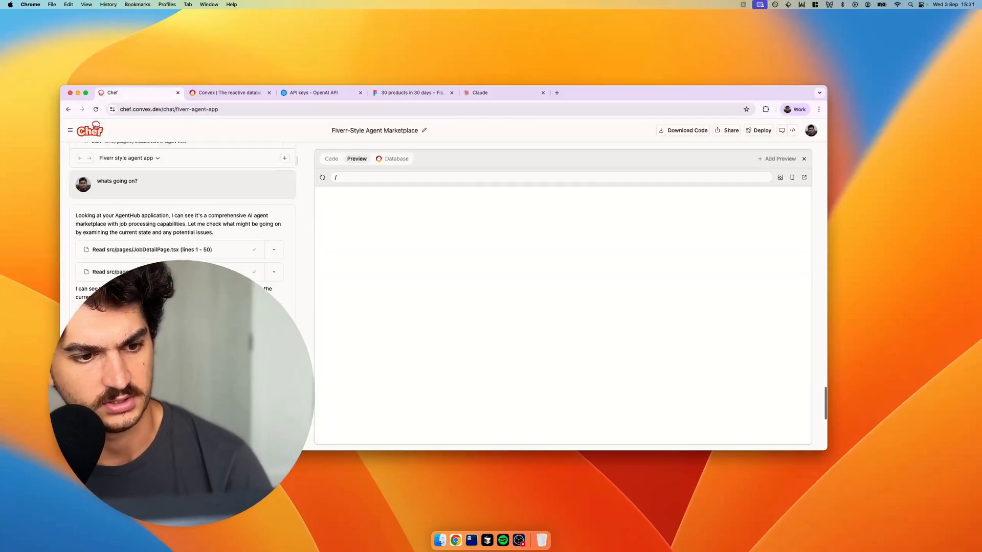
Step: Scroll down the Chef chat to the My Jobs page tracking the Landing Page Copywriter task
{"action": "scroll", "scroll_direction": "down", "scroll_amount": 3}
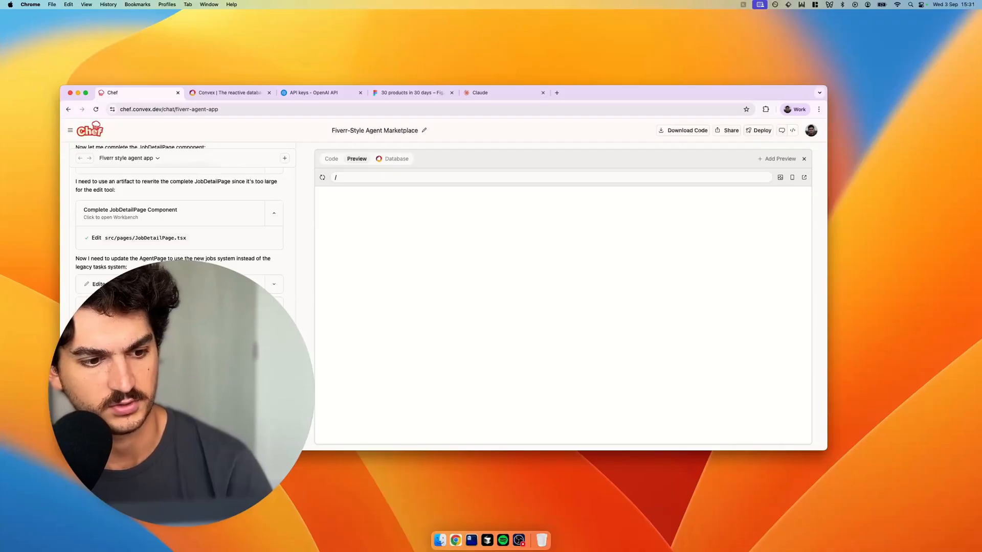
{"action": "scroll", "scroll_direction": "down", "scroll_amount": 3}
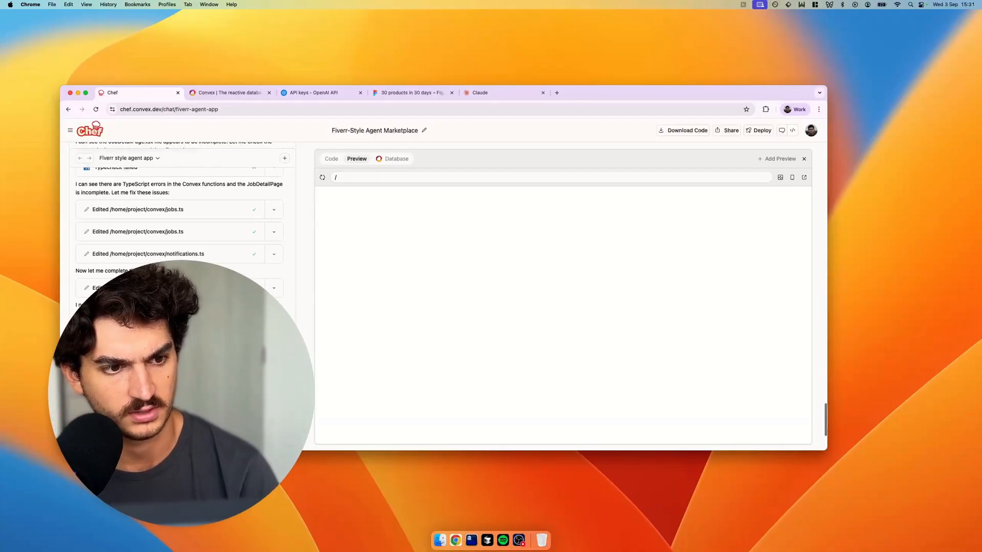
{"action": "scroll", "scroll_direction": "down", "scroll_amount": 3}
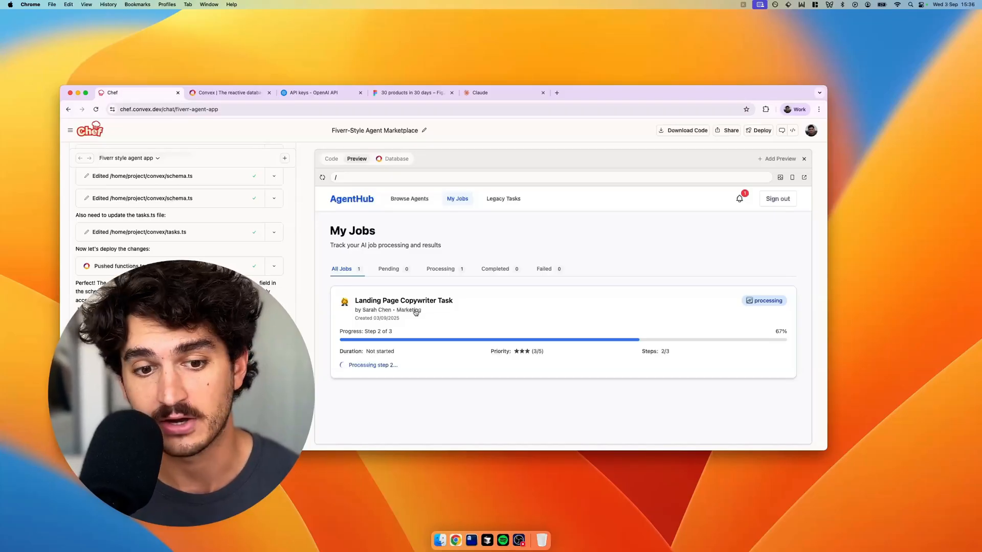
{"action": "left_click", "coordinate": [403, 301]}
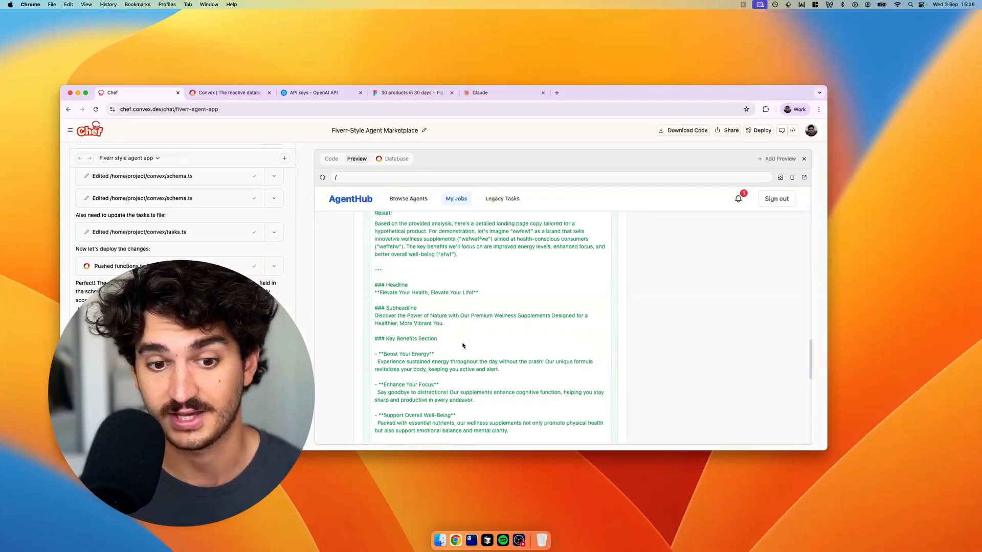
{"action": "scroll", "scroll_direction": "up", "scroll_amount": 3}
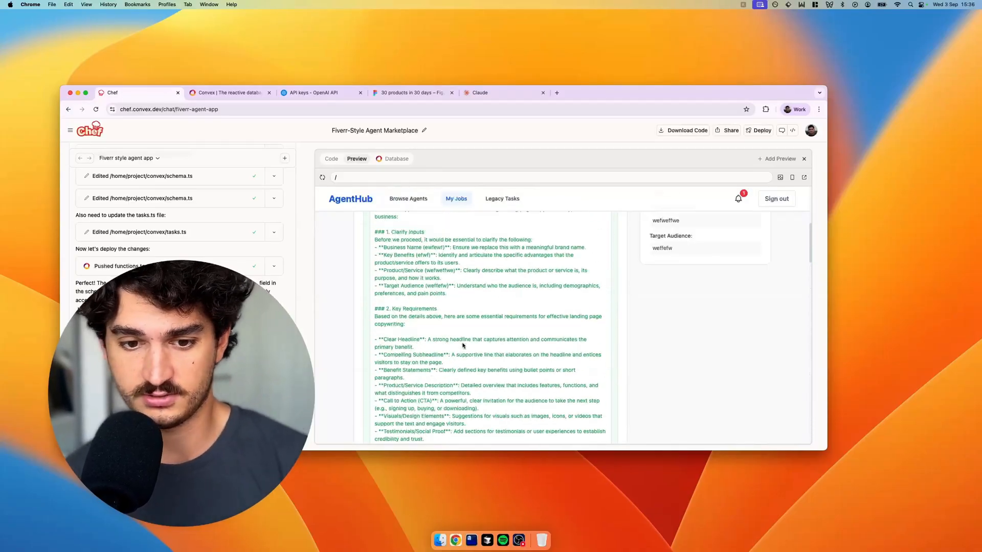
{"action": "scroll", "scroll_direction": "down", "scroll_amount": 3}
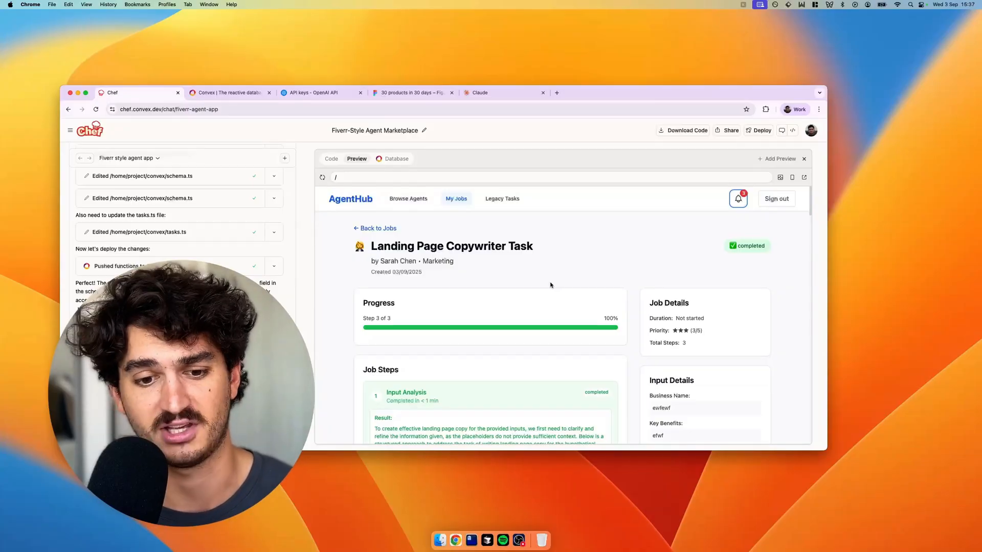
{"action": "scroll", "scroll_direction": "down", "scroll_amount": 3}
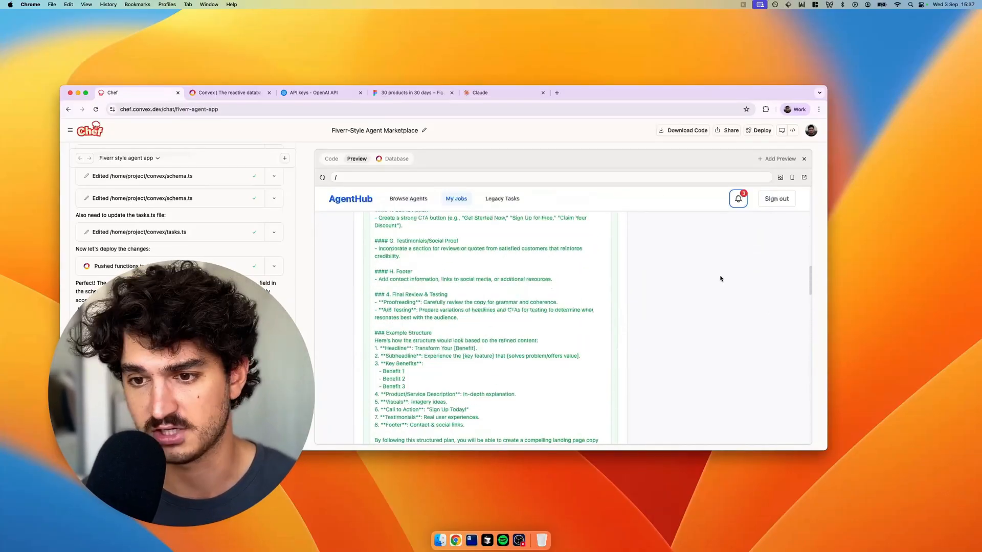
{"action": "scroll", "scroll_direction": "down", "scroll_amount": 3}
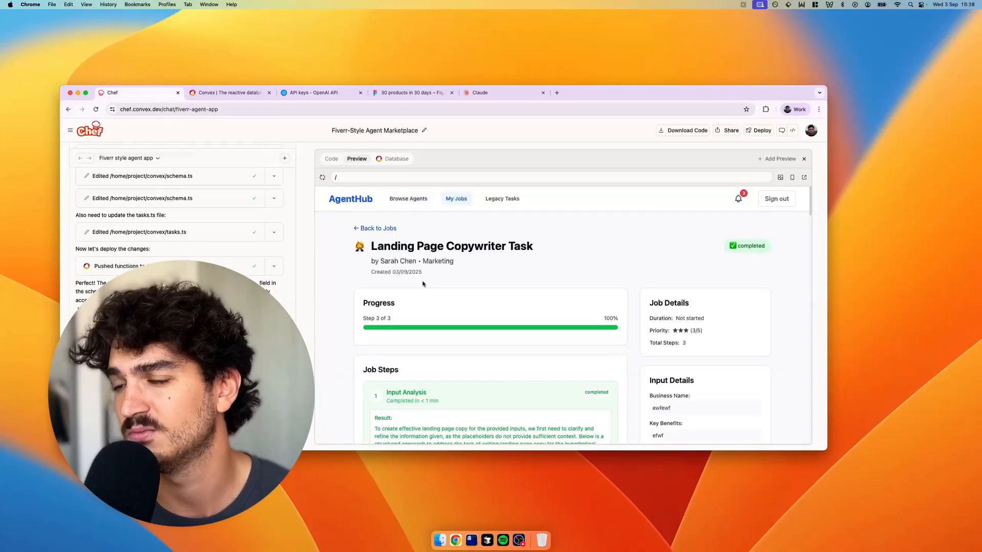
{"action": "mouse_move", "coordinate": [507, 400]}
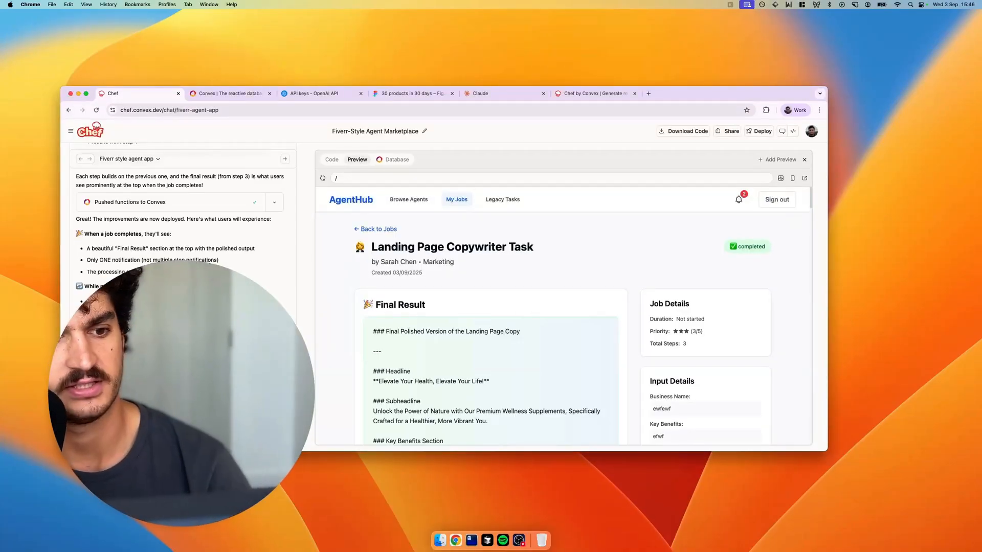
Step: Reopen the completed Landing Page Copywriter Task from My Jobs and review its Final Result section
{"action": "scroll", "scroll_direction": "down", "scroll_amount": 3}
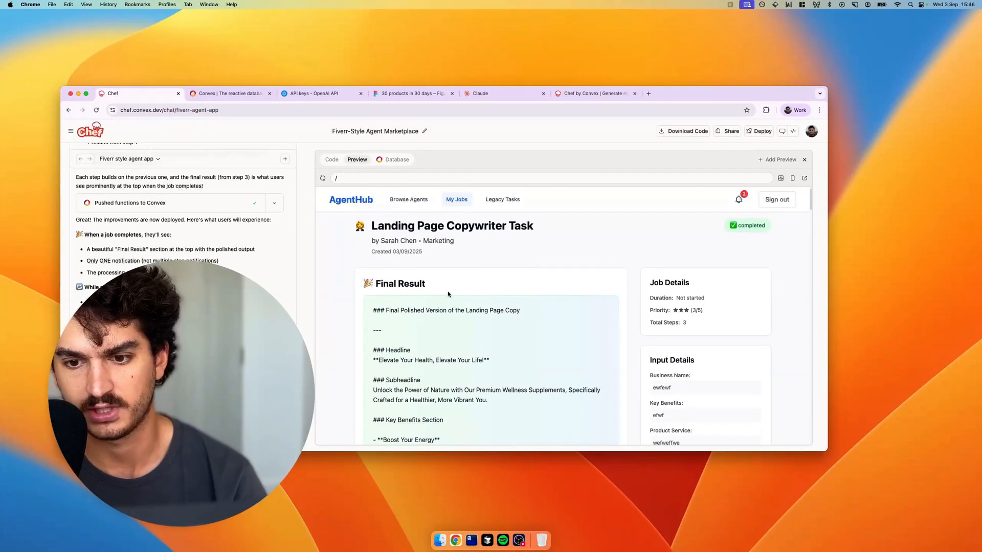
{"action": "left_click", "coordinate": [738, 200]}
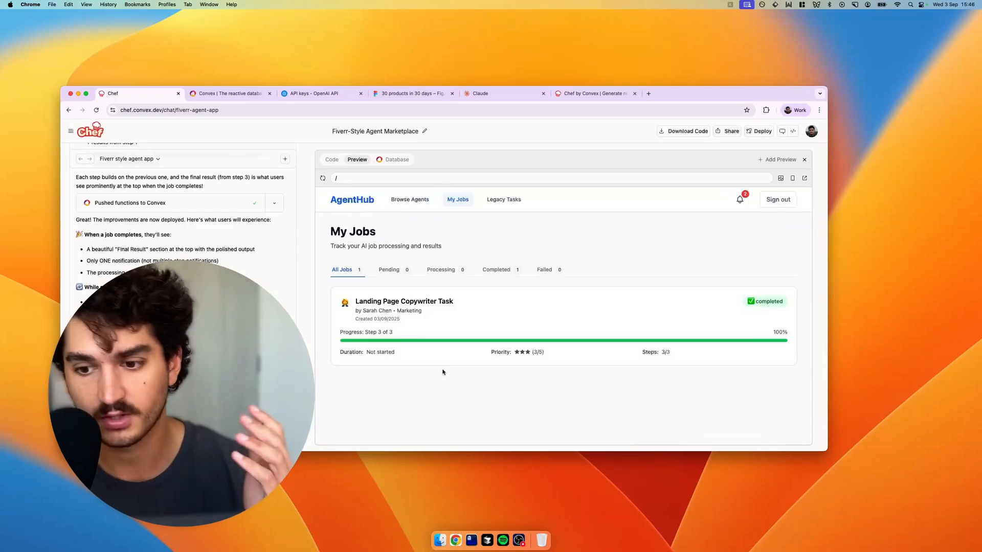
{"action": "left_click", "coordinate": [404, 307]}
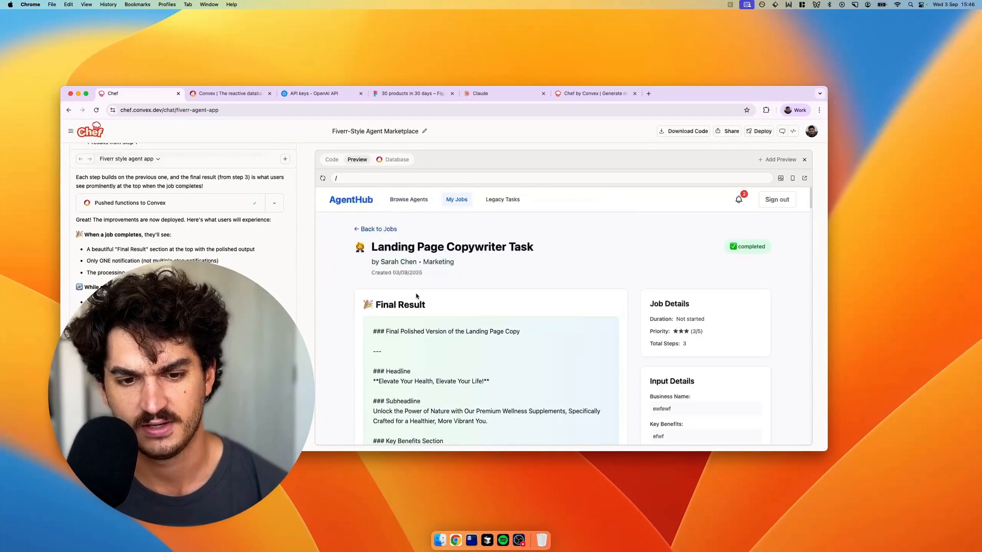
{"action": "scroll", "scroll_direction": "down", "scroll_amount": 3}
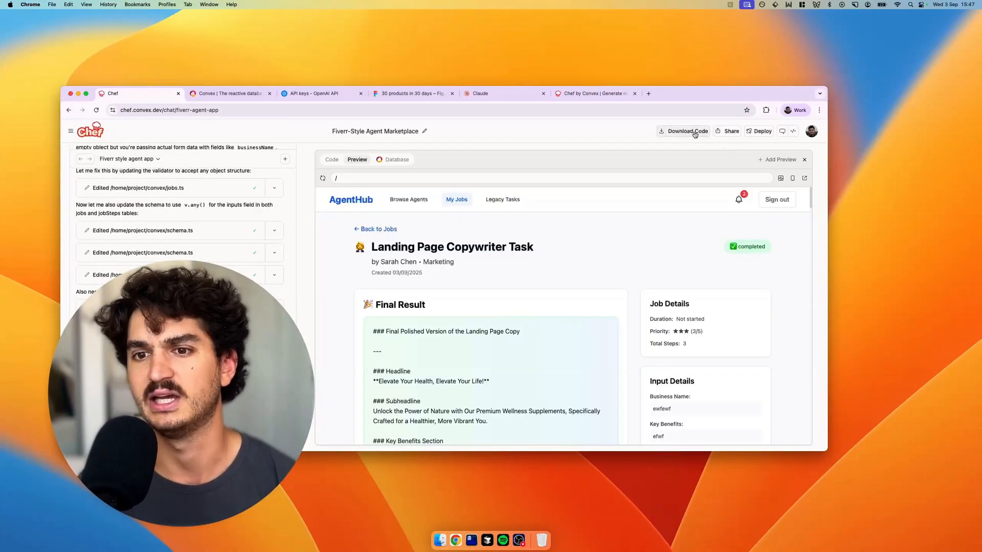
Step: Download the marketplace project code as a zip, then browse the agents catalogue in the preview
{"action": "left_click", "coordinate": [687, 131]}
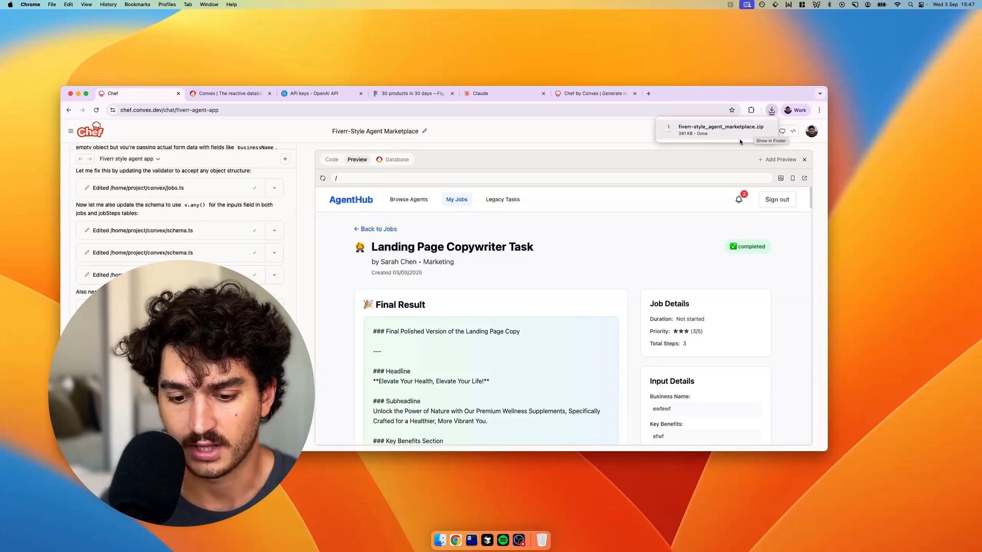
{"action": "mouse_move", "coordinate": [571, 291]}
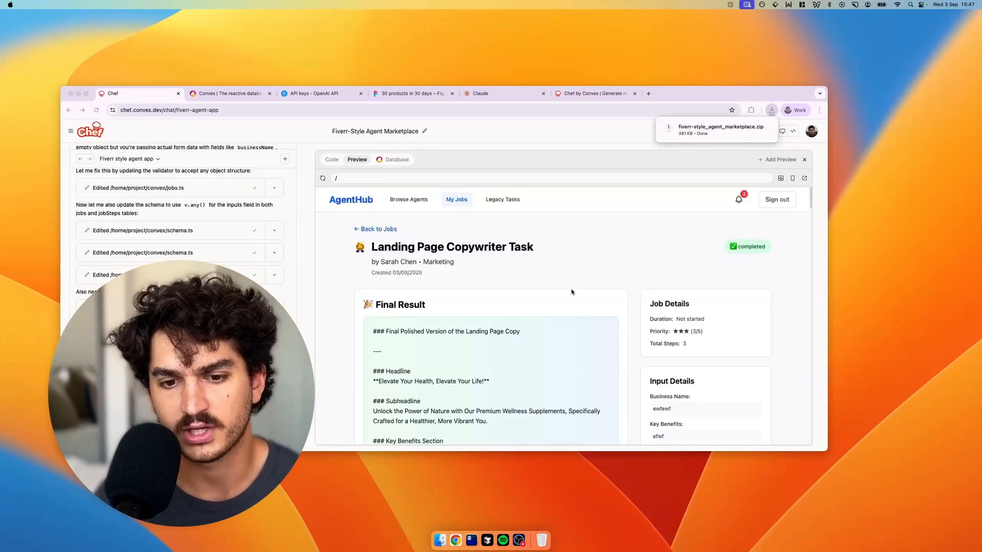
{"action": "mouse_move", "coordinate": [349, 304]}
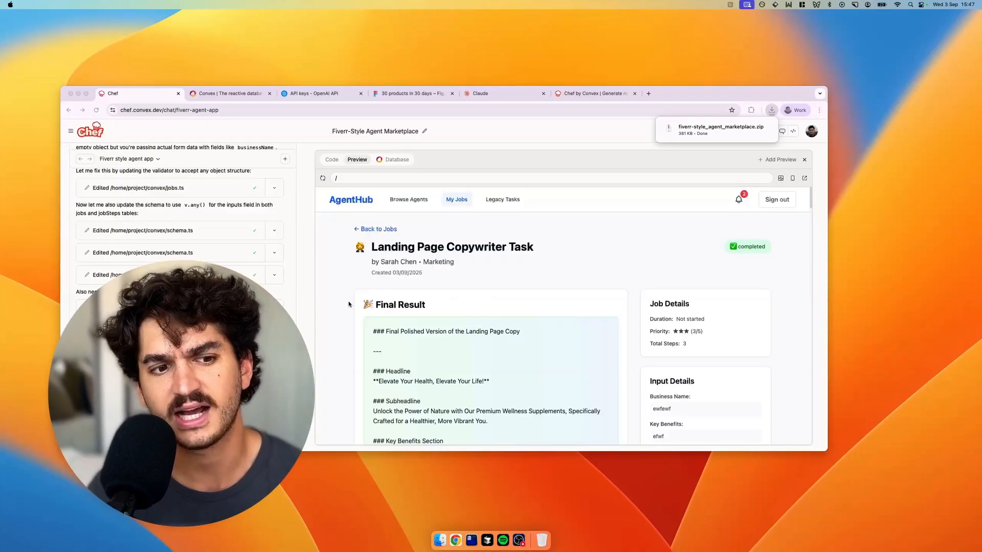
{"action": "mouse_move", "coordinate": [581, 355]}
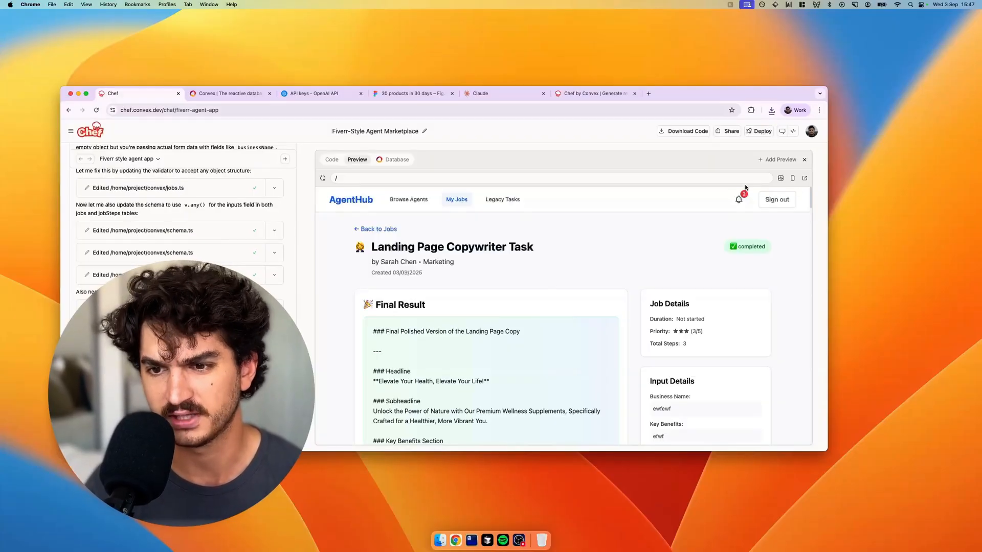
{"action": "mouse_move", "coordinate": [734, 213]}
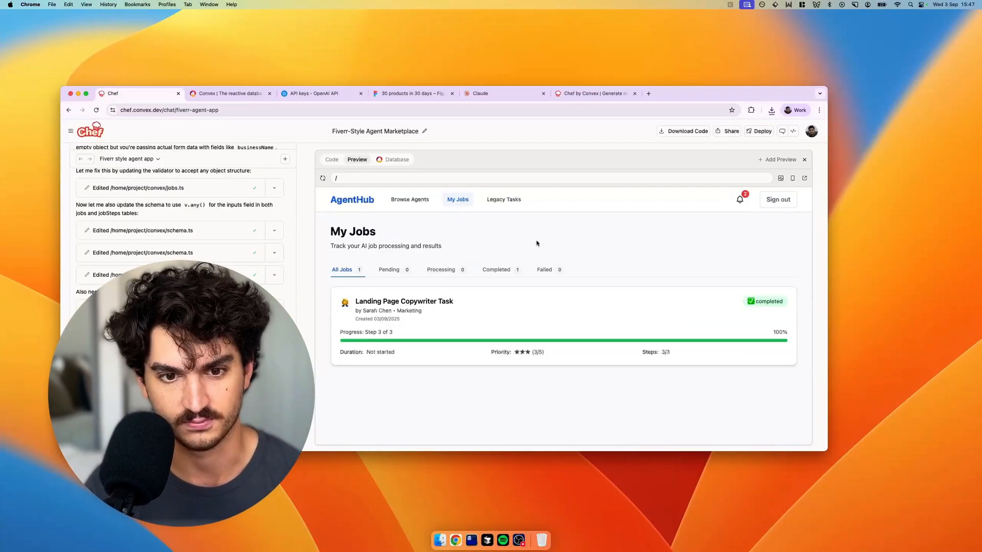
{"action": "left_click", "coordinate": [409, 199]}
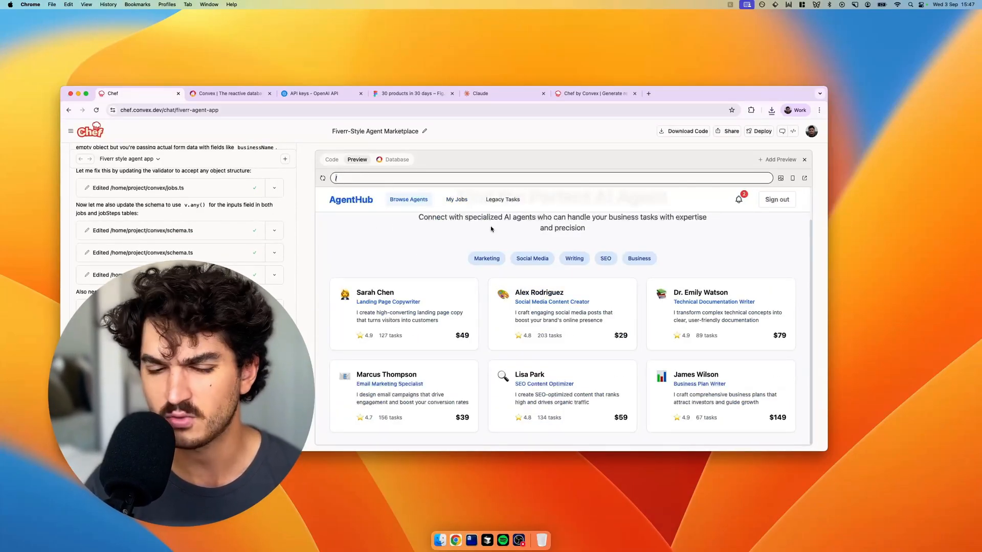
{"action": "scroll", "scroll_direction": "up", "scroll_amount": 3}
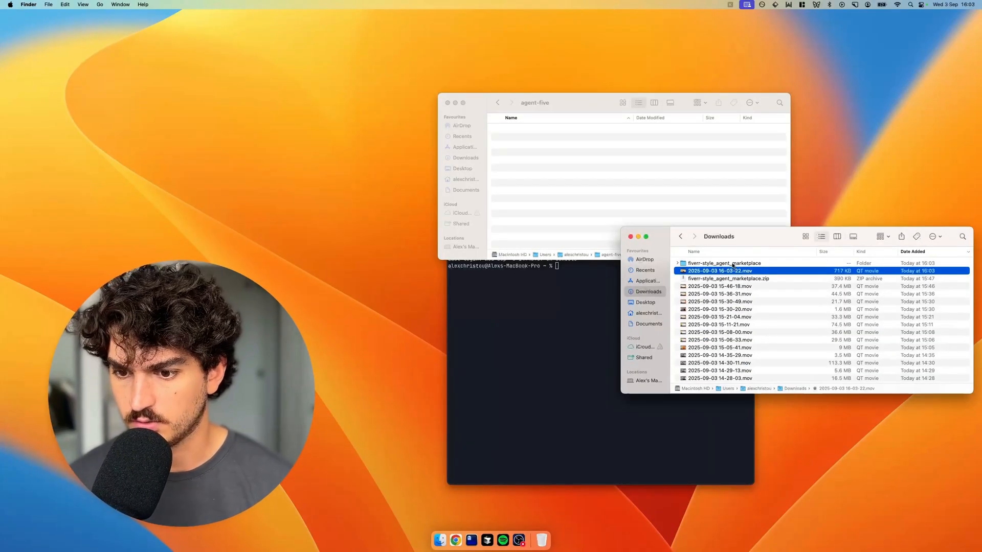
Step: Move the project folder into agent-five and run 'claude --dangerously-skip-permissions' there in Ghostty
{"action": "left_click", "coordinate": [725, 263]}
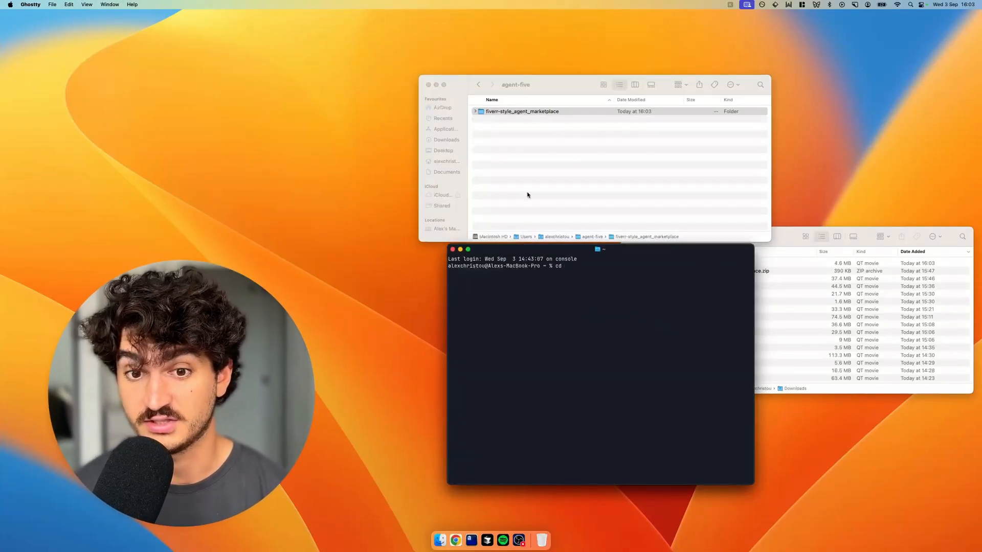
{"action": "key", "text": "Return"}
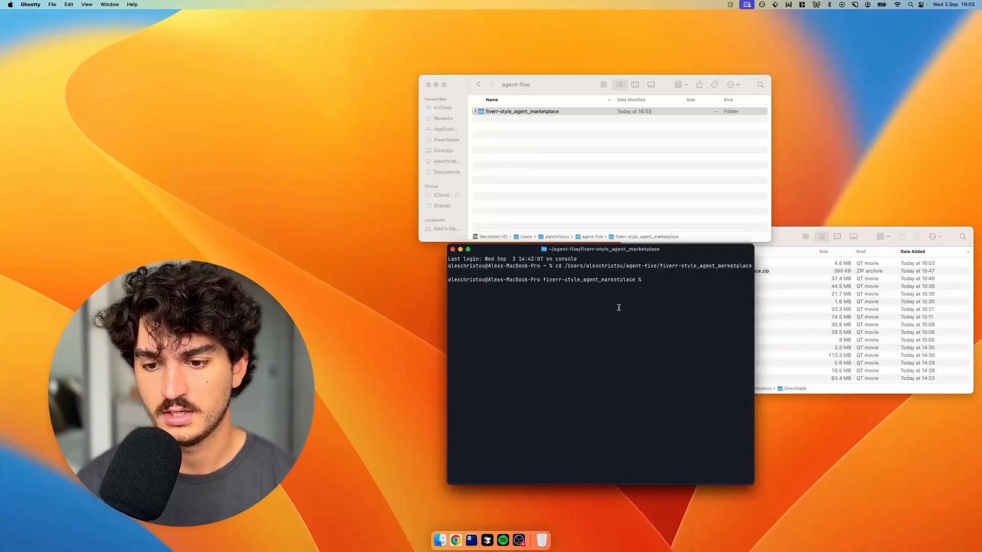
{"action": "type", "text": "claude --dangerously-skip-permissions"}
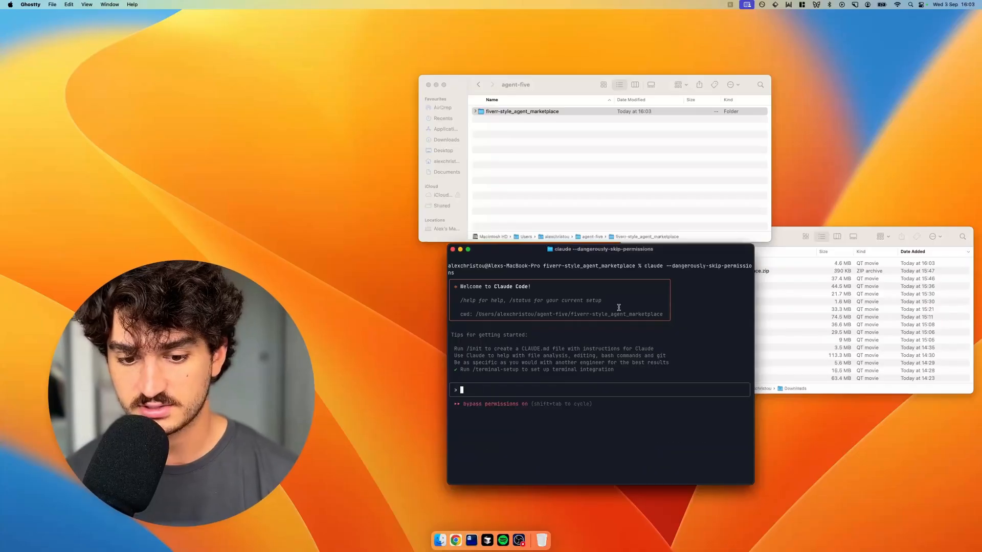
{"action": "key", "text": "Return"}
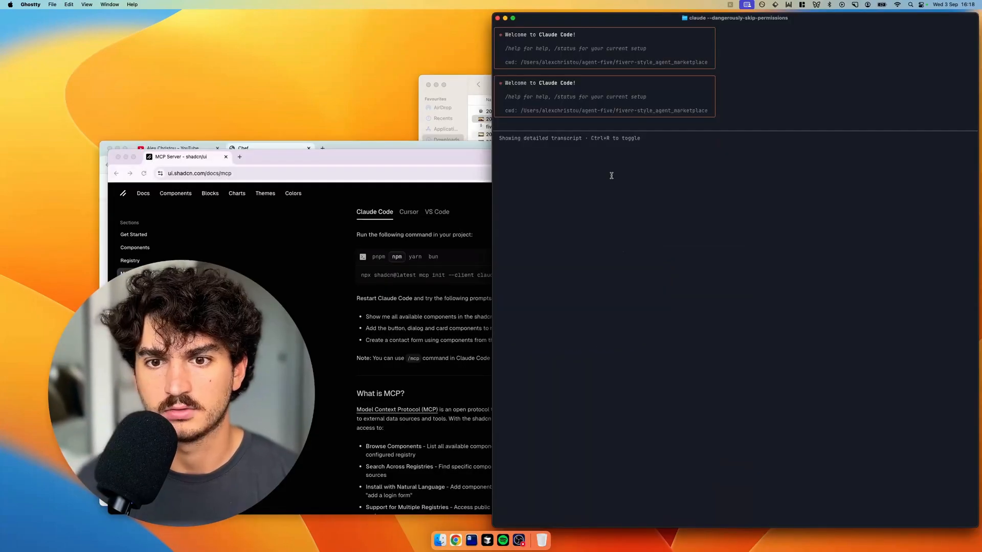
Step: Ask Claude to run the shadcn MCP init command, then to install shadcn
{"action": "left_click", "coordinate": [306, 342]}
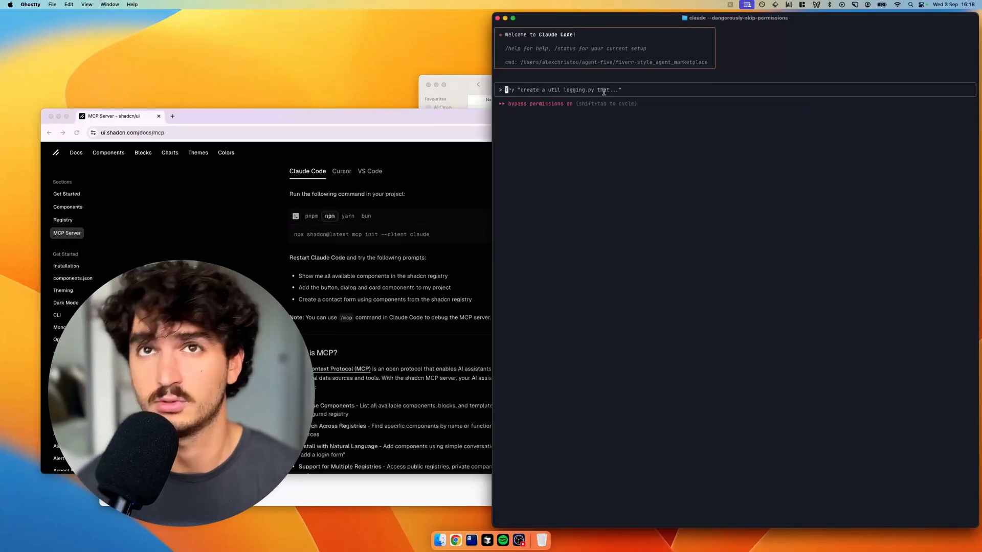
{"action": "type", "text": "Can you run this to install shadcn mcp npx shadcn@latest mcp init --client claude"}
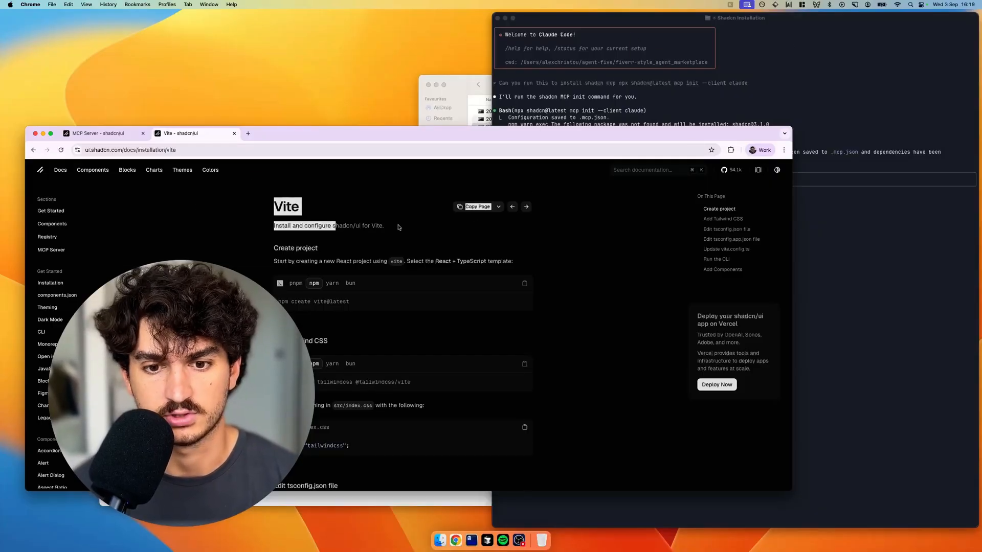
{"action": "left_click", "coordinate": [626, 250]}
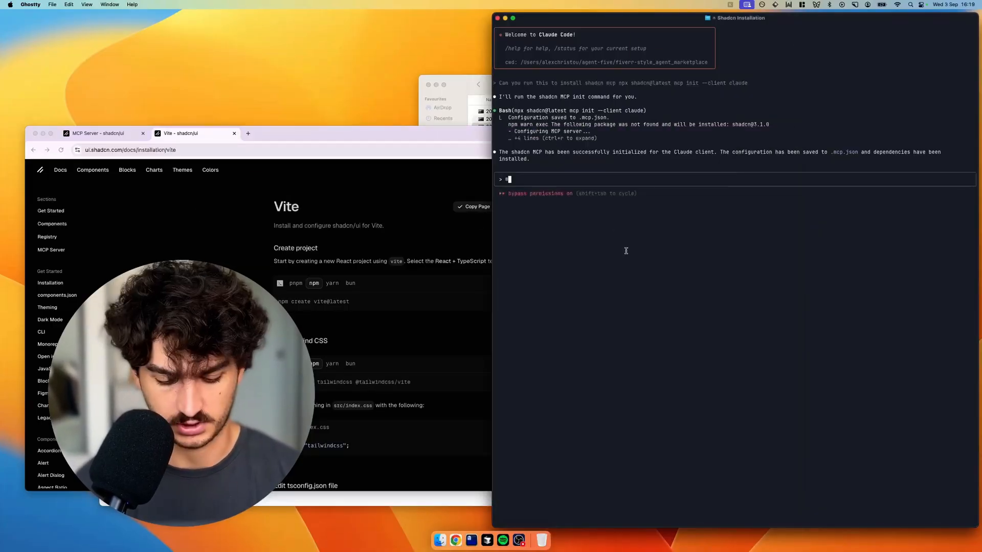
{"action": "type", "text": "Cool - now install s"}
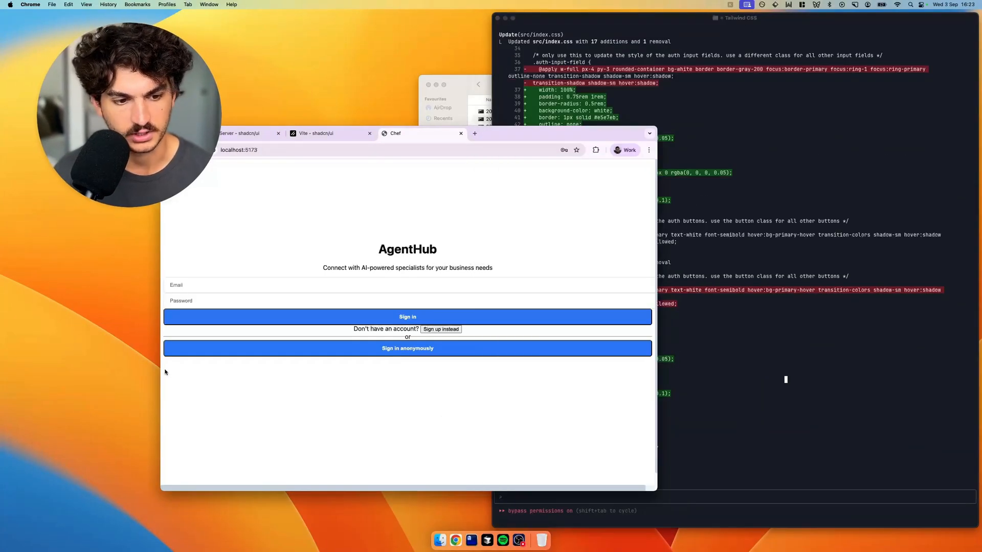
{"action": "mouse_move", "coordinate": [361, 350]}
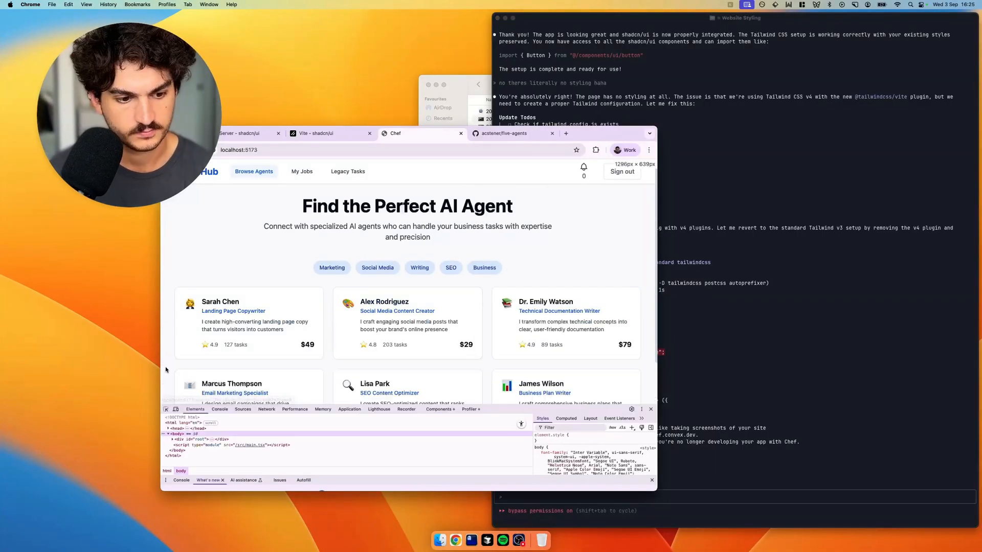
Step: Let Claude revert to Tailwind v3 and prompt it to set up the GitHub repo and push
{"action": "left_click", "coordinate": [279, 133]}
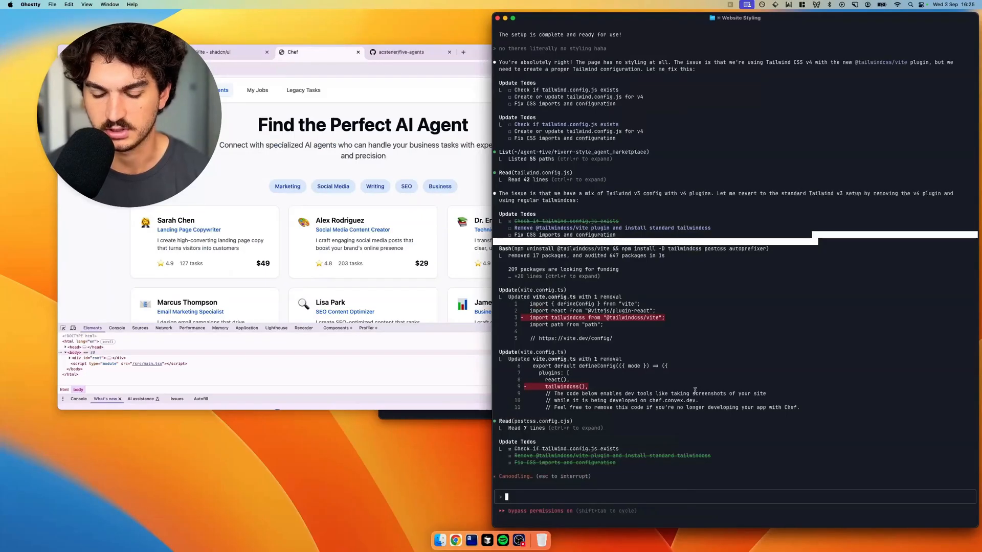
{"action": "left_click", "coordinate": [362, 136]}
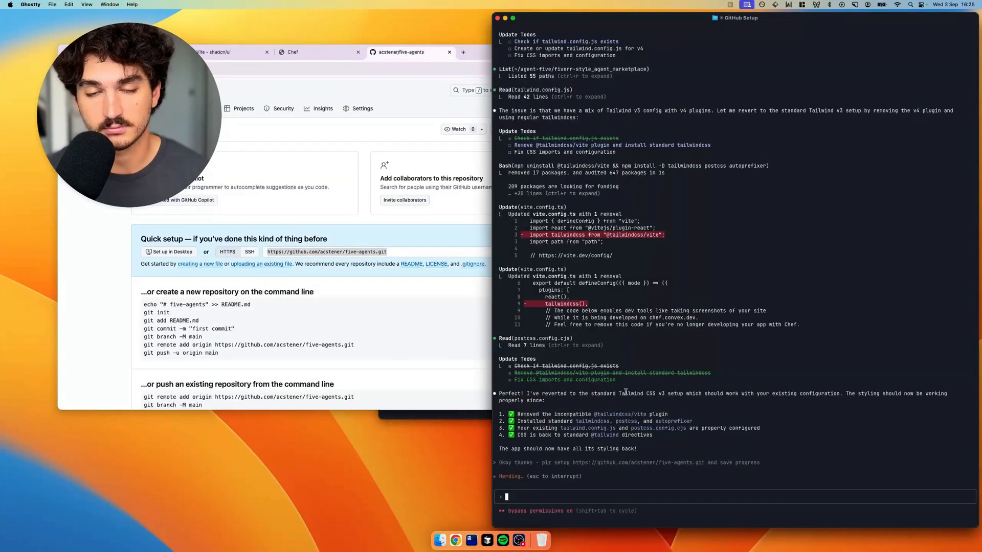
Step: Let Claude commit and push to five-agents, then relaunch claude with --dangerously-skip-permissions
{"action": "scroll", "scroll_direction": "down", "scroll_amount": 3}
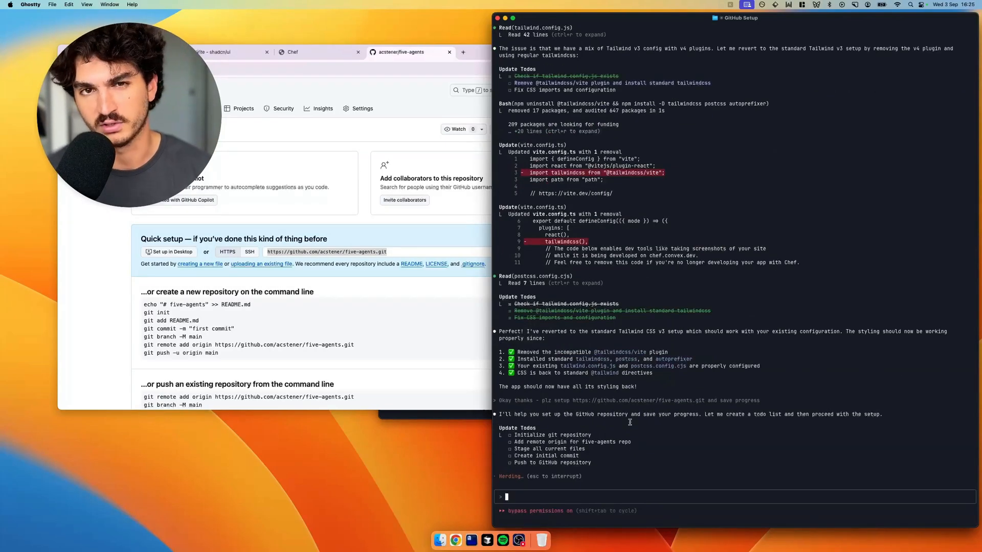
{"action": "left_click", "coordinate": [553, 53]}
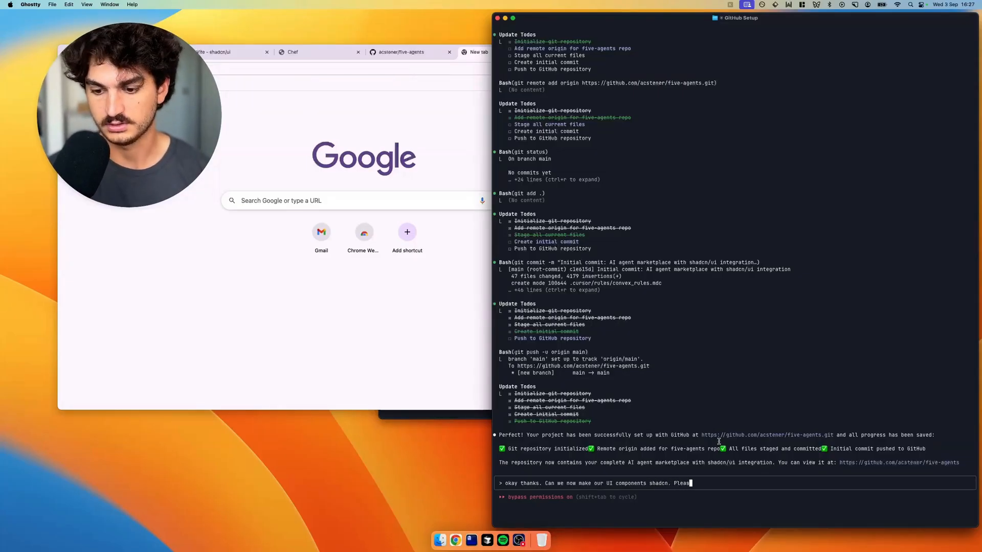
{"action": "type", "text": "e use shadcn mcp -"}
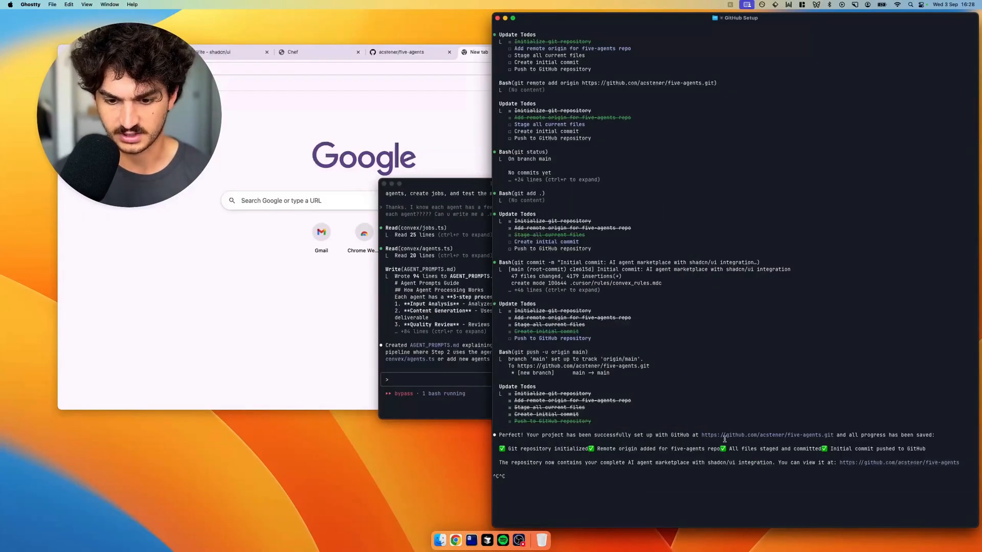
{"action": "type", "text": "claude --dangerously-skip-permissions -re"}
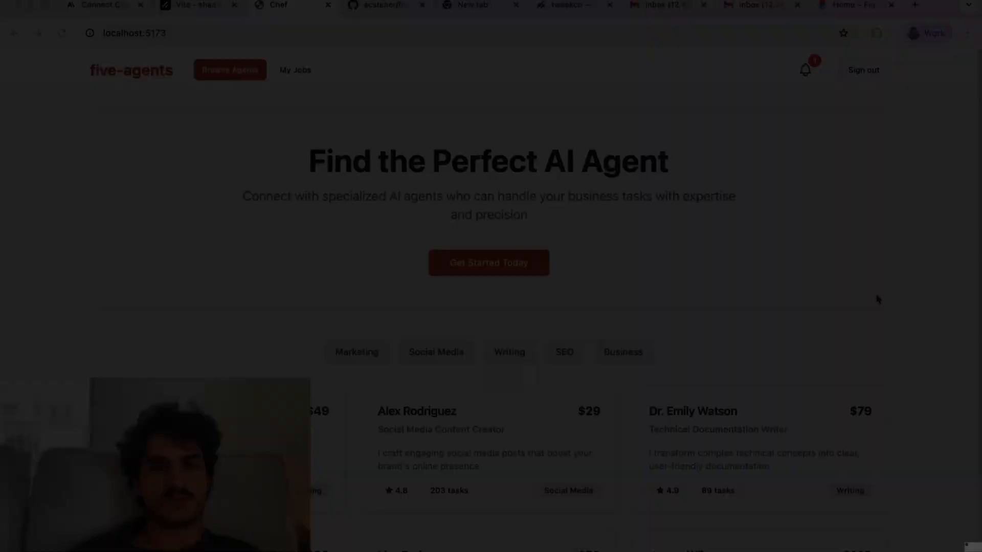
Step: Review the SignOutButton fix push, then prompt Claude to set up a list of agents
{"action": "left_click", "coordinate": [98, 5]}
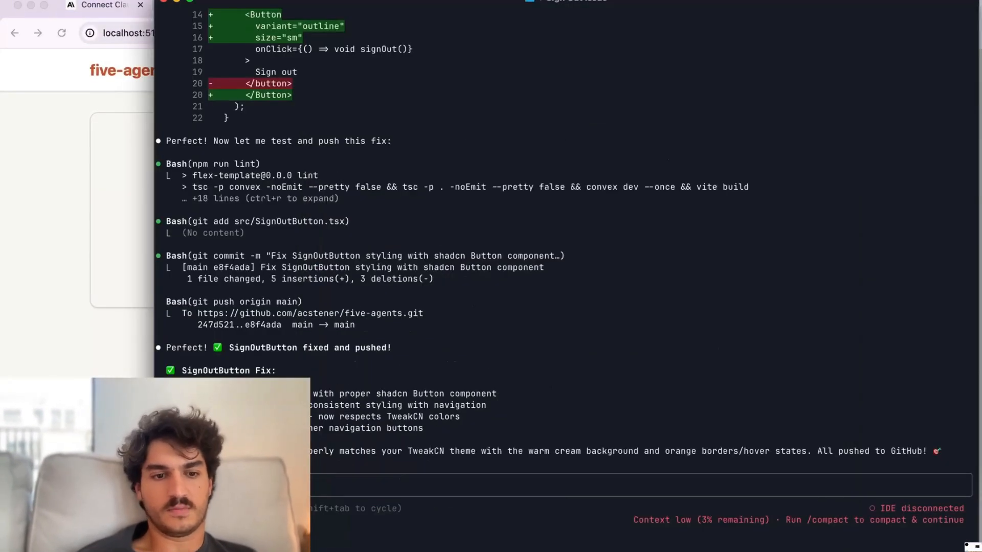
{"action": "type", "text": "agent details load"}
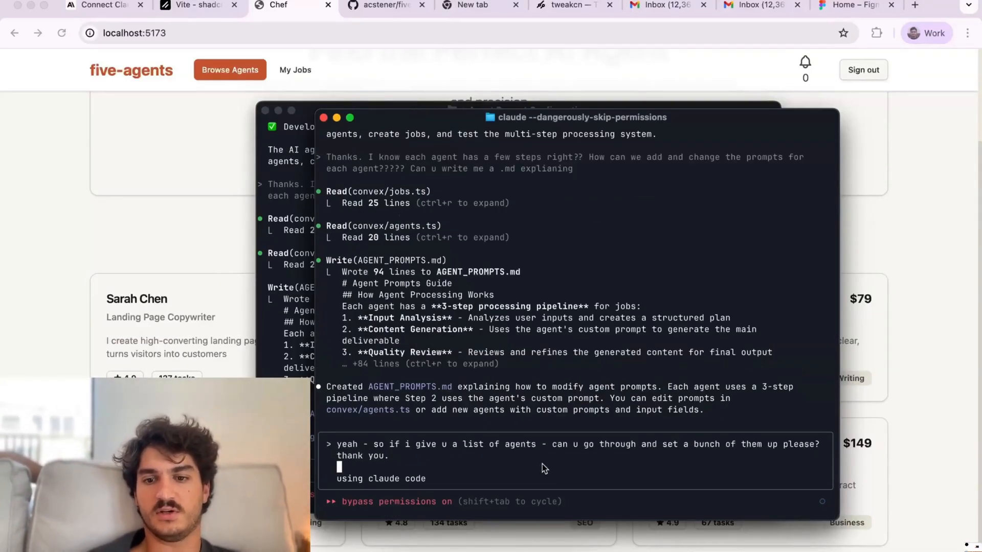
{"action": "left_click", "coordinate": [852, 5]}
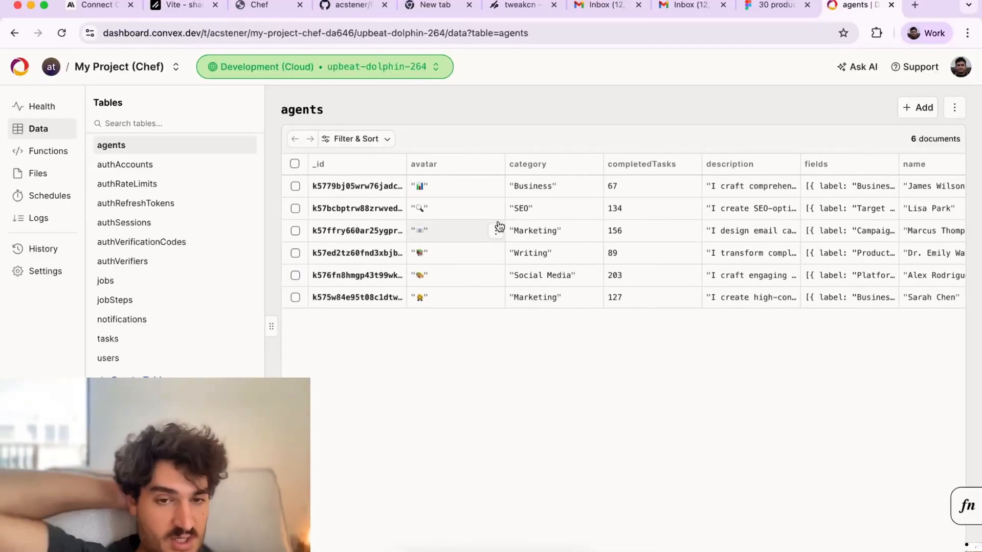
Step: Scroll across the agents table columns in the Convex Data tab
{"action": "scroll", "scroll_direction": "right", "scroll_amount": 3}
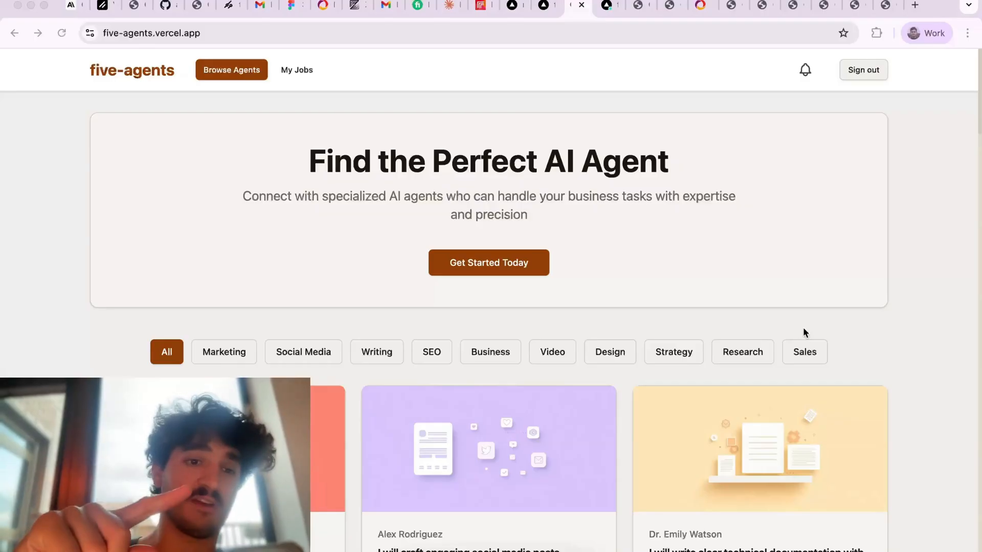
{"action": "mouse_move", "coordinate": [900, 315]}
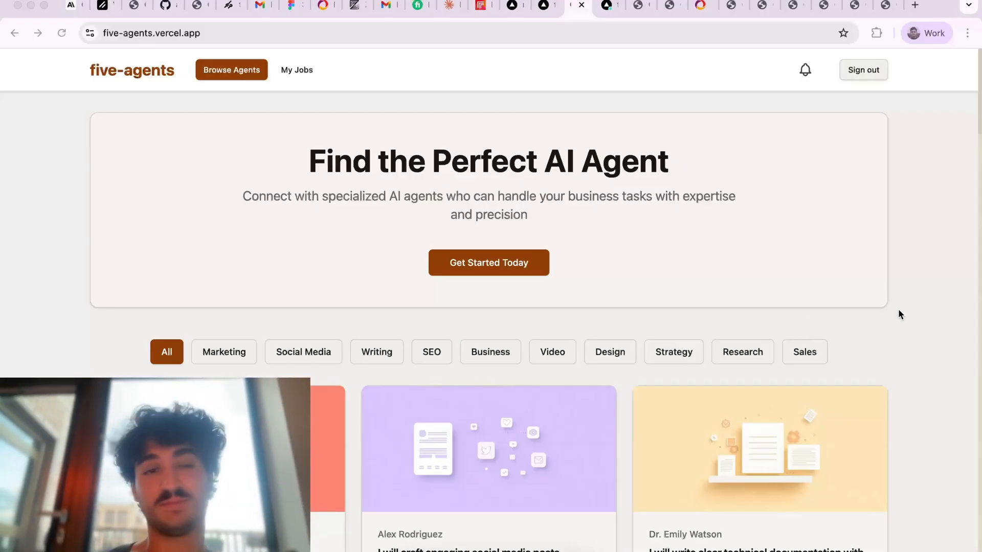
{"action": "mouse_move", "coordinate": [927, 317]}
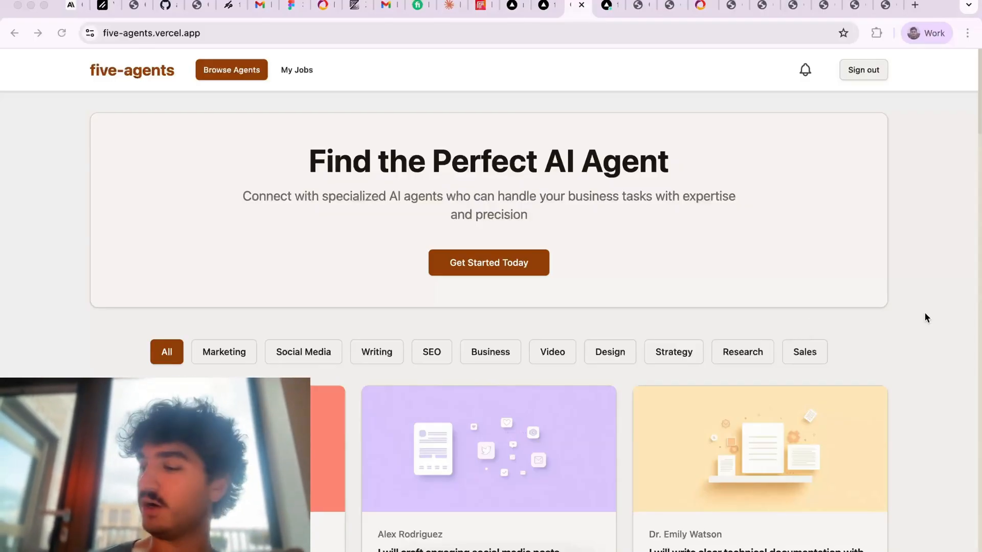
{"action": "mouse_move", "coordinate": [36, 200]}
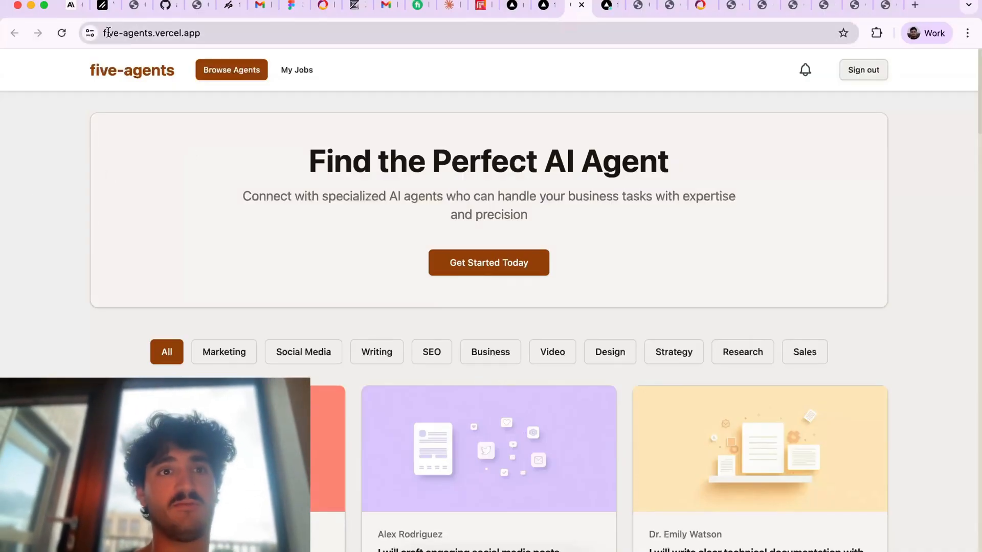
Step: Scroll the Browse Agents grid to find the Lisa Park SEO content card
{"action": "scroll", "scroll_direction": "down", "scroll_amount": 3}
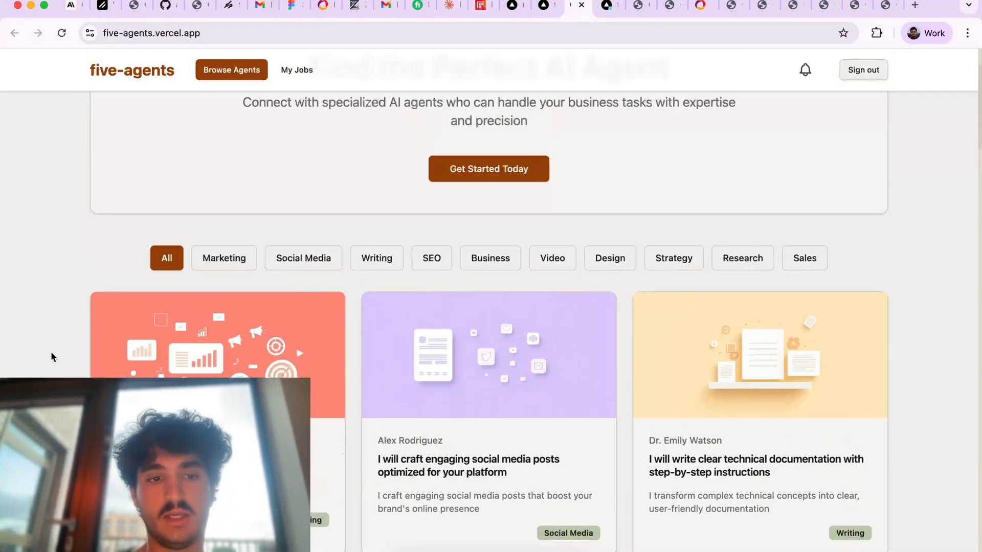
{"action": "scroll", "scroll_direction": "down", "scroll_amount": 3}
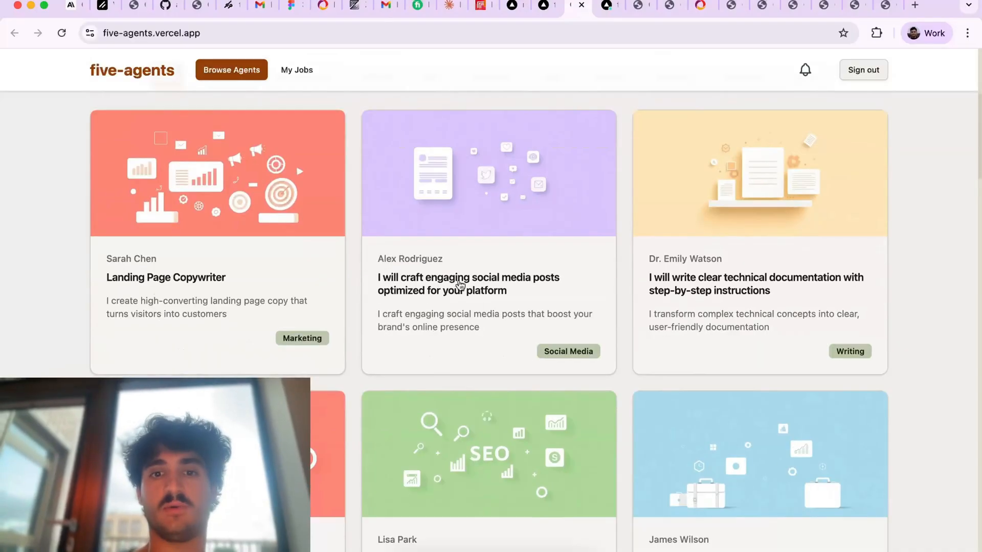
{"action": "scroll", "scroll_direction": "down", "scroll_amount": 3}
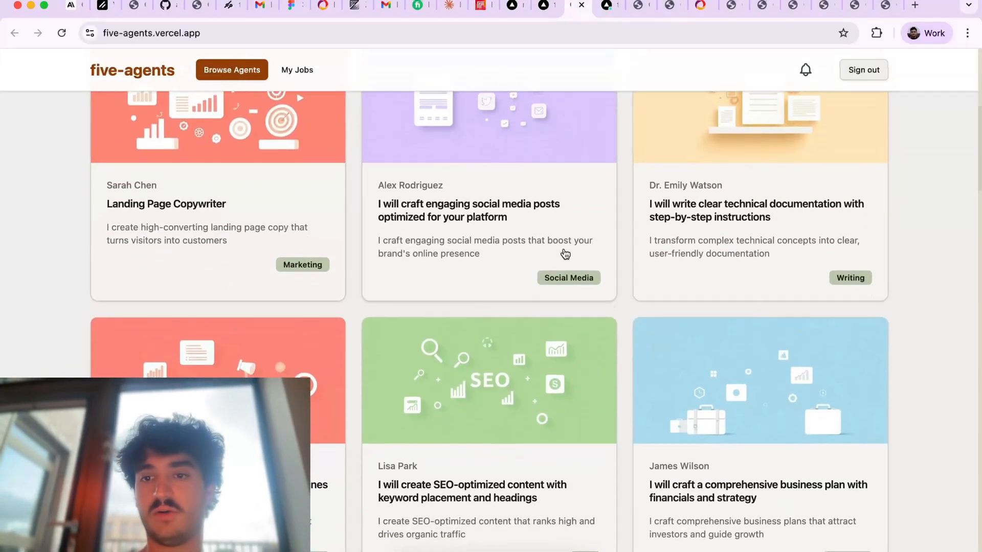
{"action": "scroll", "scroll_direction": "down", "scroll_amount": 3}
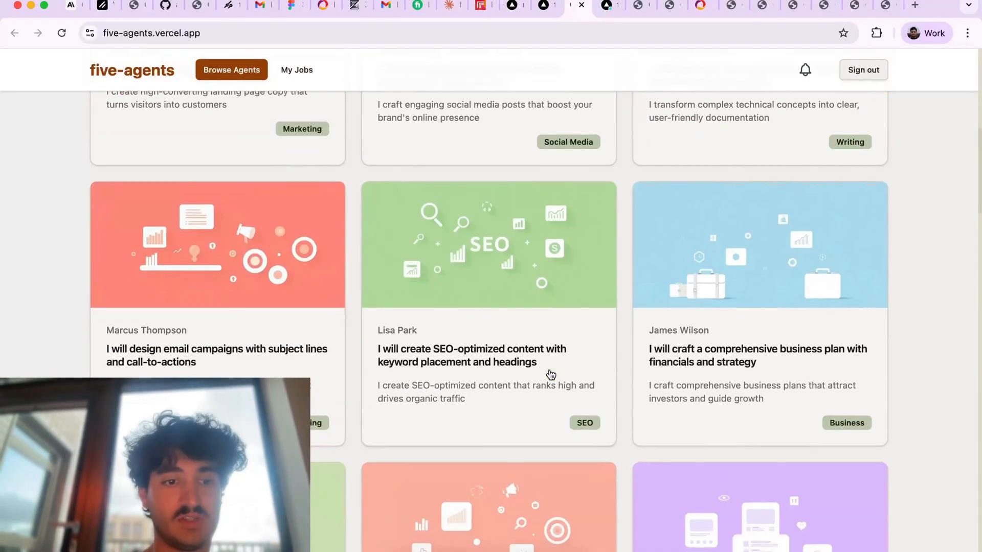
{"action": "scroll", "scroll_direction": "up", "scroll_amount": 3}
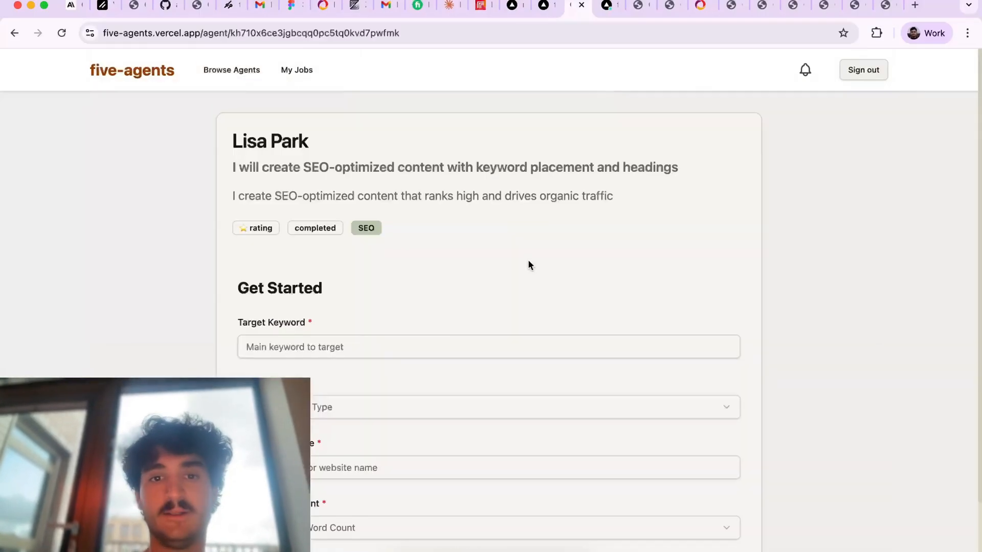
Step: Enter target keyword 'PRD generator' and choose Blog Post as the content type
{"action": "scroll", "scroll_direction": "down", "scroll_amount": 3}
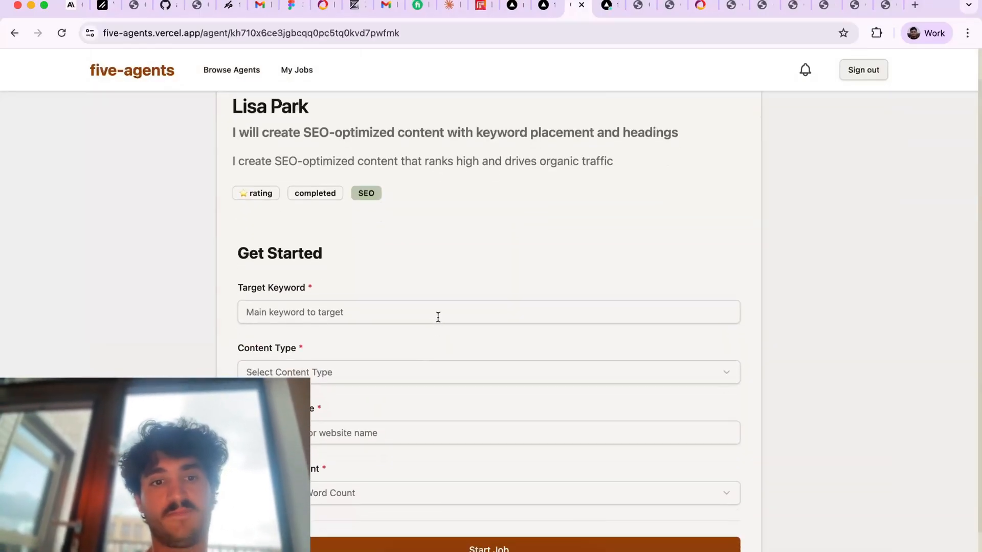
{"action": "type", "text": "PRD generator"}
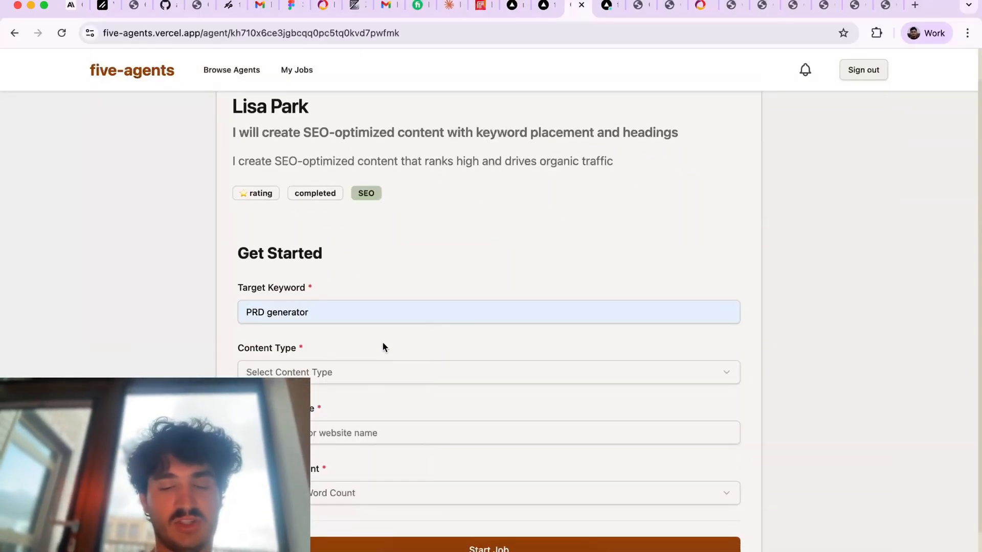
{"action": "left_click", "coordinate": [486, 372]}
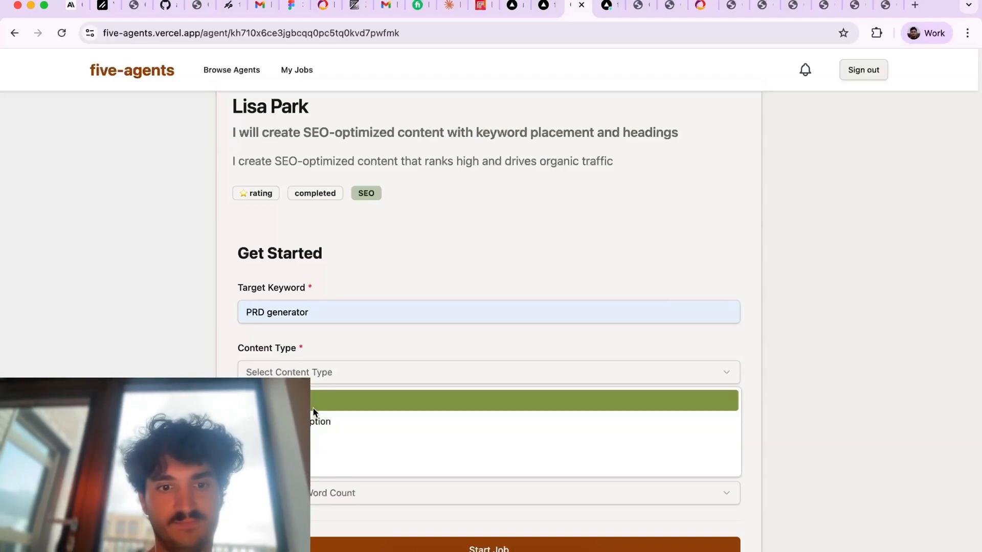
{"action": "left_click", "coordinate": [488, 400]}
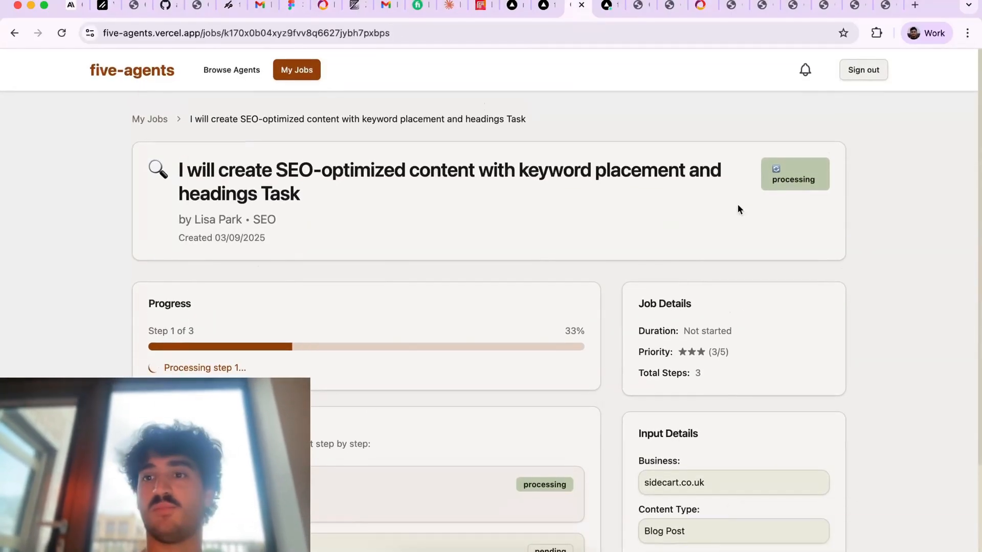
Step: Go to My Jobs and open the processing sidecart.co.uk SEO job's details
{"action": "left_click", "coordinate": [231, 69]}
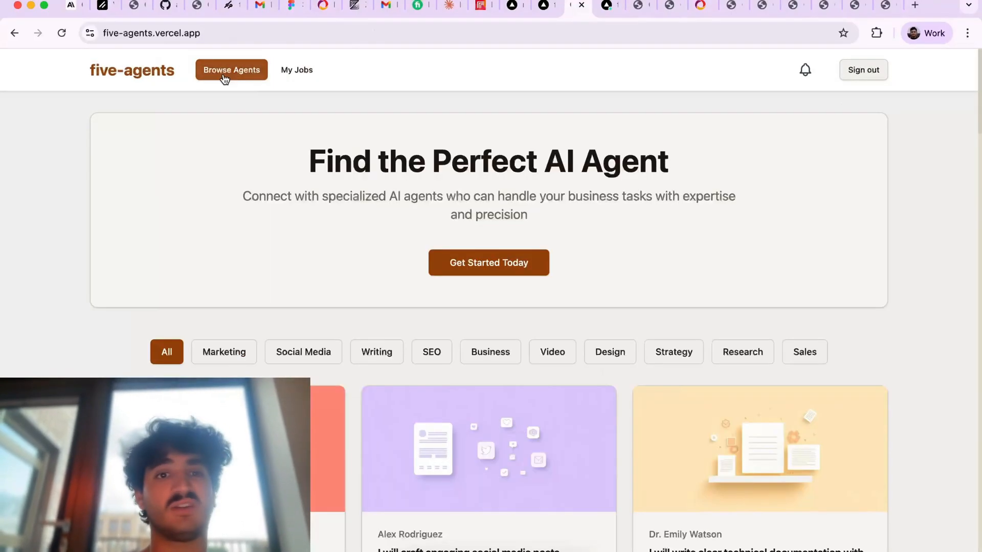
{"action": "mouse_move", "coordinate": [748, 70]}
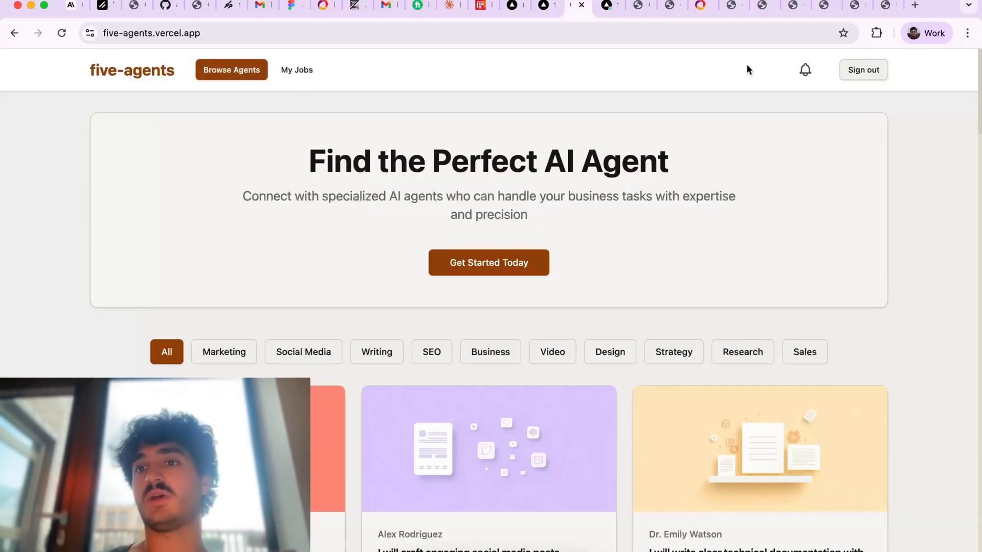
{"action": "left_click", "coordinate": [297, 69]}
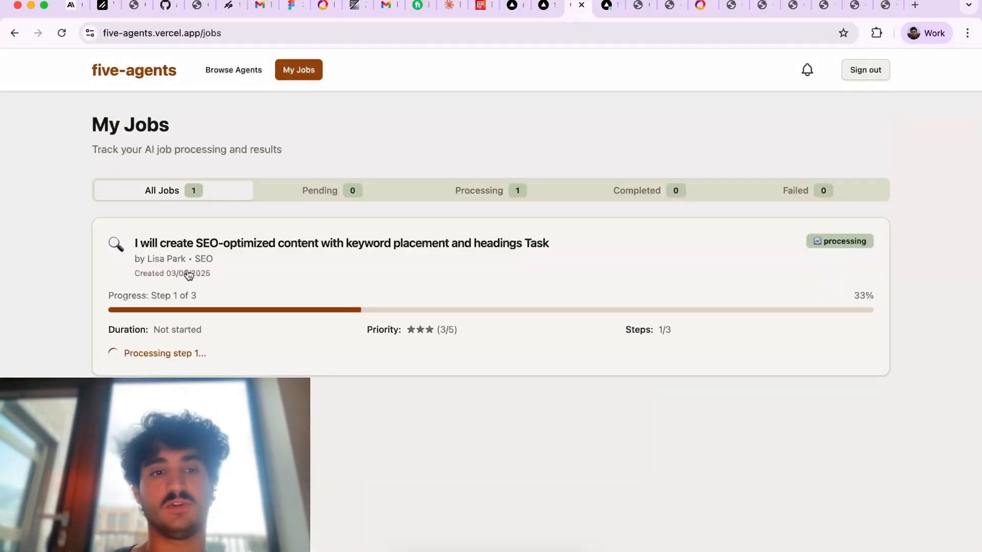
{"action": "left_click", "coordinate": [341, 244]}
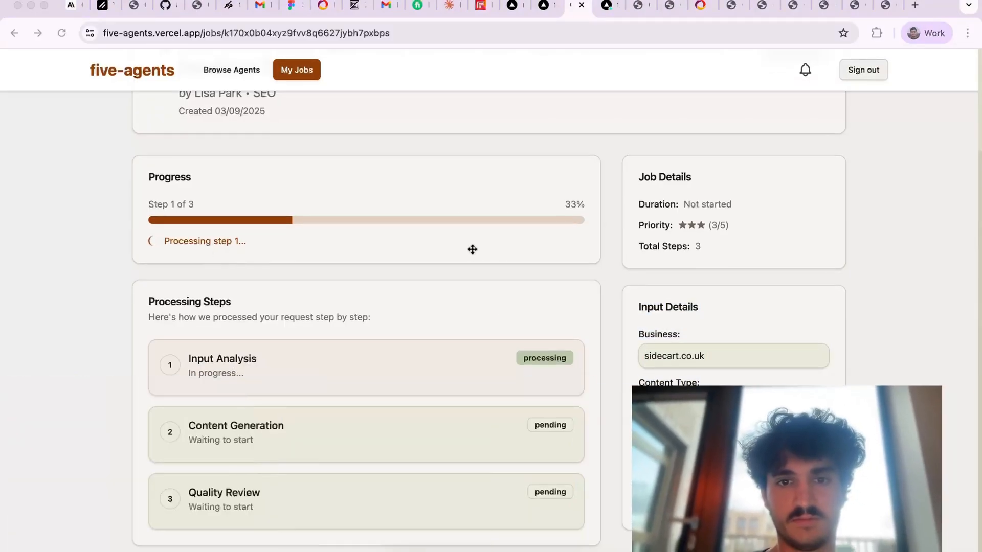
Step: Read through the Input Analysis plan, then return to the agent browsing home
{"action": "scroll", "scroll_direction": "down", "scroll_amount": 3}
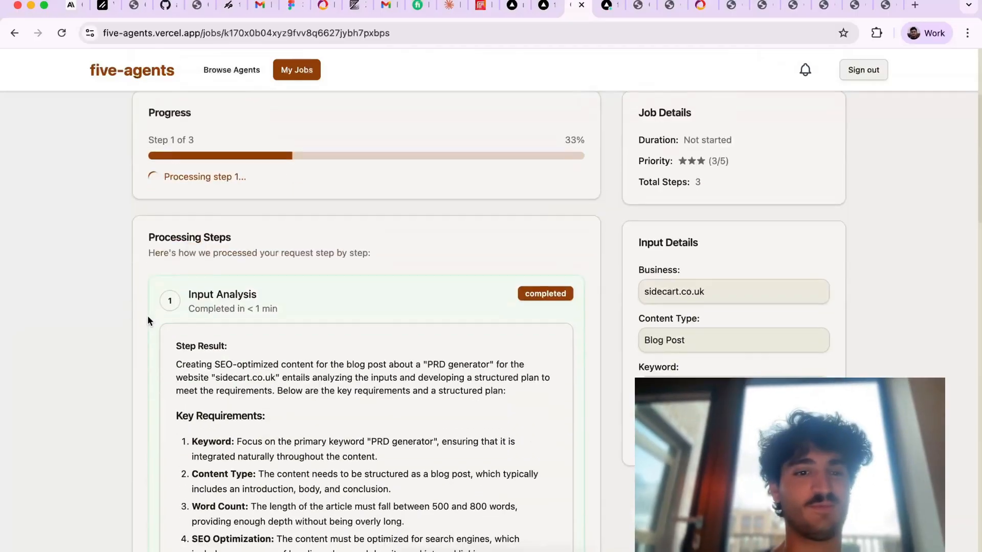
{"action": "scroll", "scroll_direction": "down", "scroll_amount": 3}
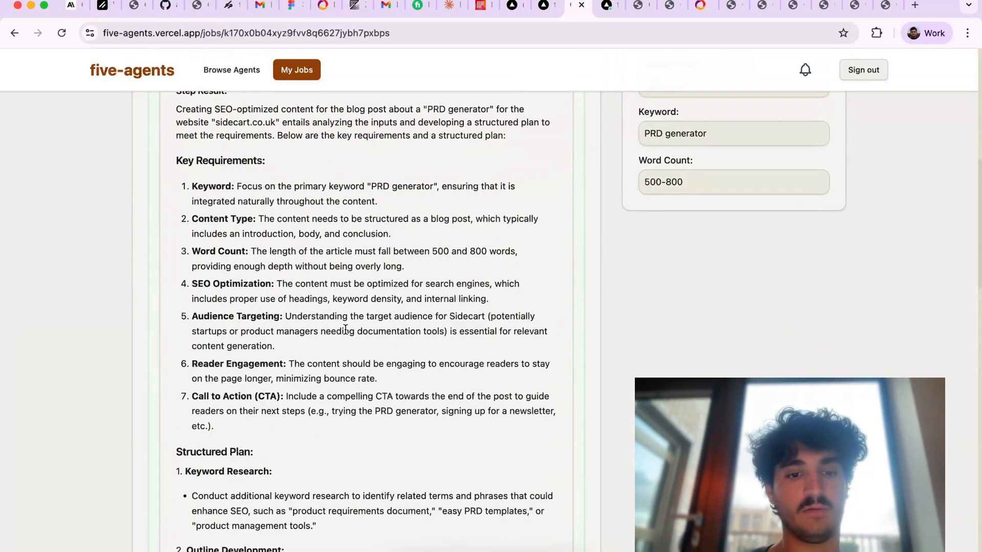
{"action": "scroll", "scroll_direction": "down", "scroll_amount": 3}
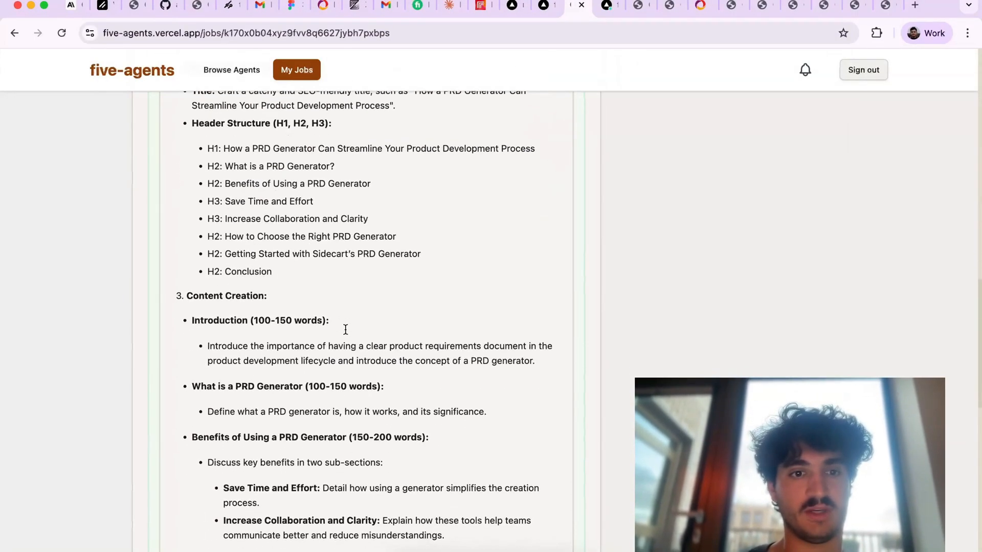
{"action": "scroll", "scroll_direction": "down", "scroll_amount": 3}
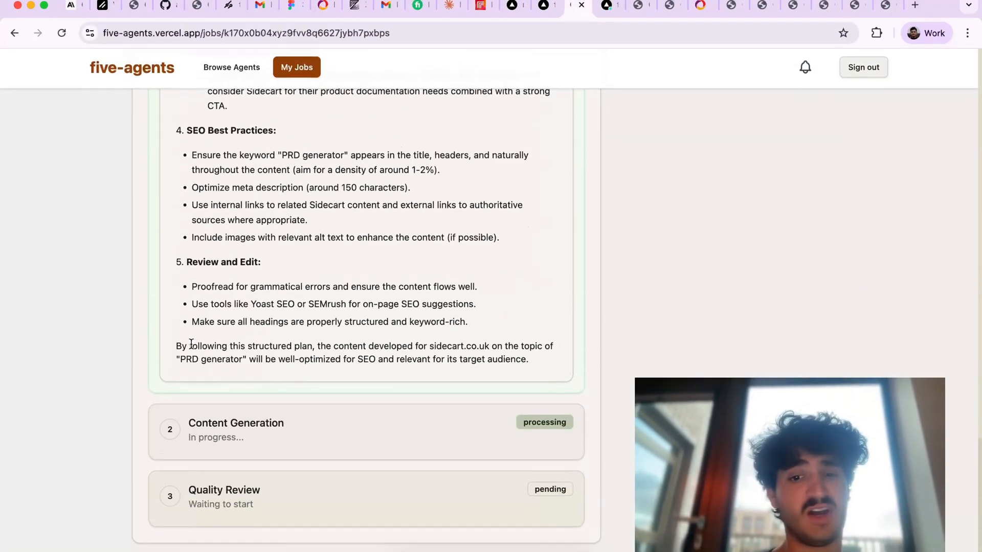
{"action": "mouse_move", "coordinate": [104, 386]}
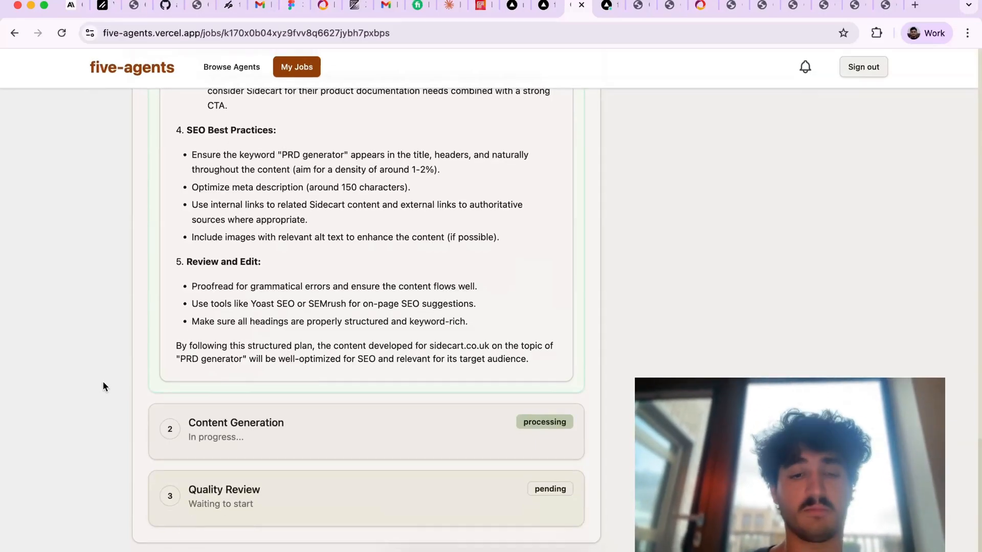
{"action": "scroll", "scroll_direction": "up", "scroll_amount": 3}
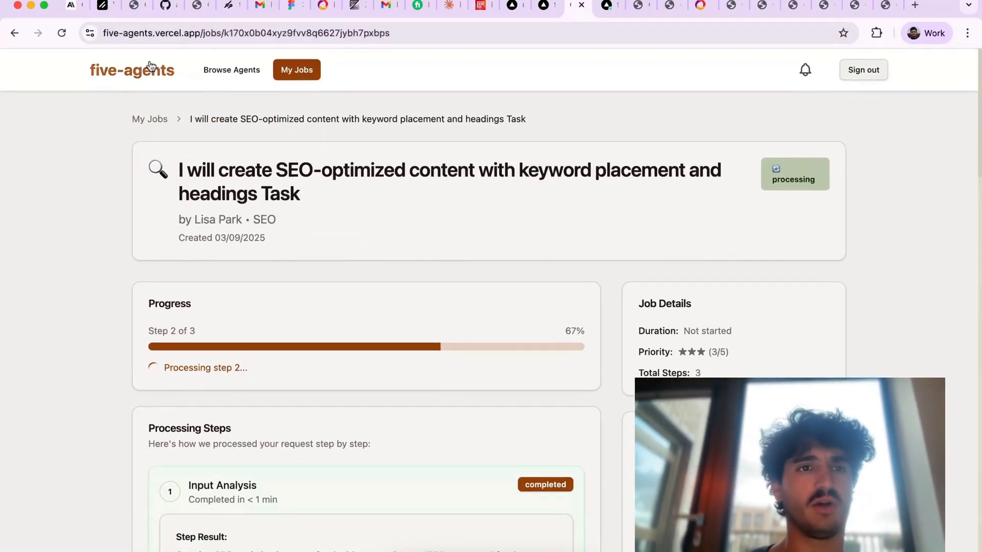
{"action": "left_click", "coordinate": [231, 70]}
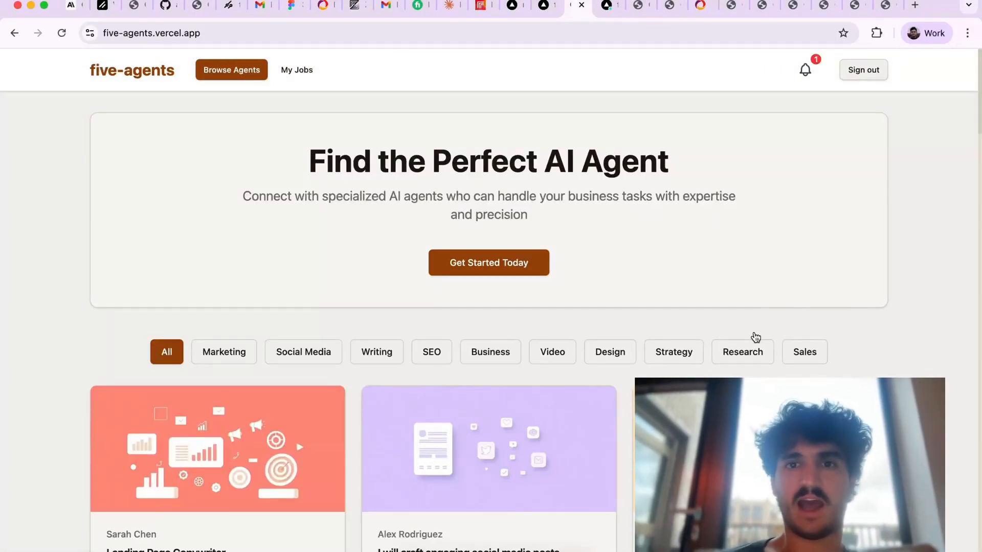
Step: Open the Job Completed notification for the SEO job
{"action": "left_click", "coordinate": [804, 69]}
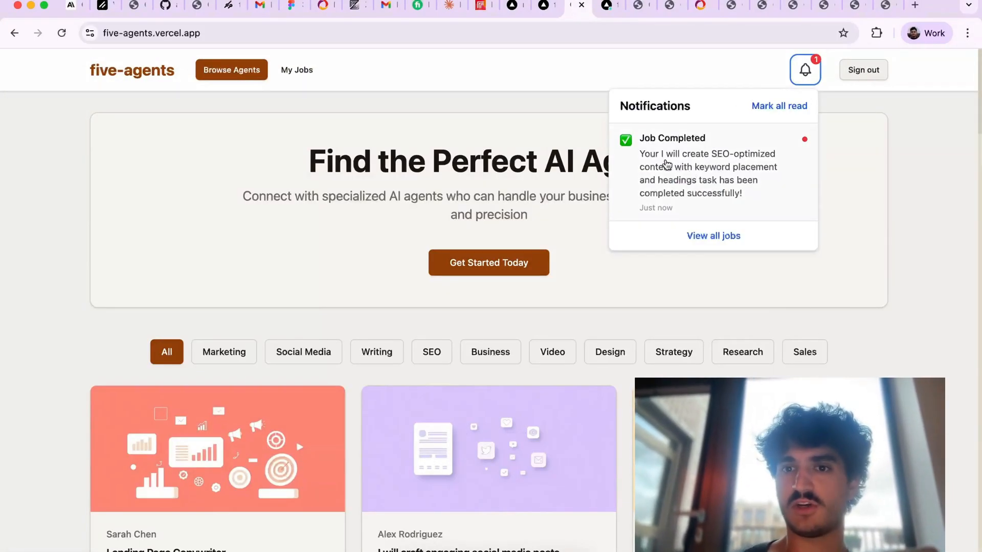
{"action": "left_click", "coordinate": [708, 165]}
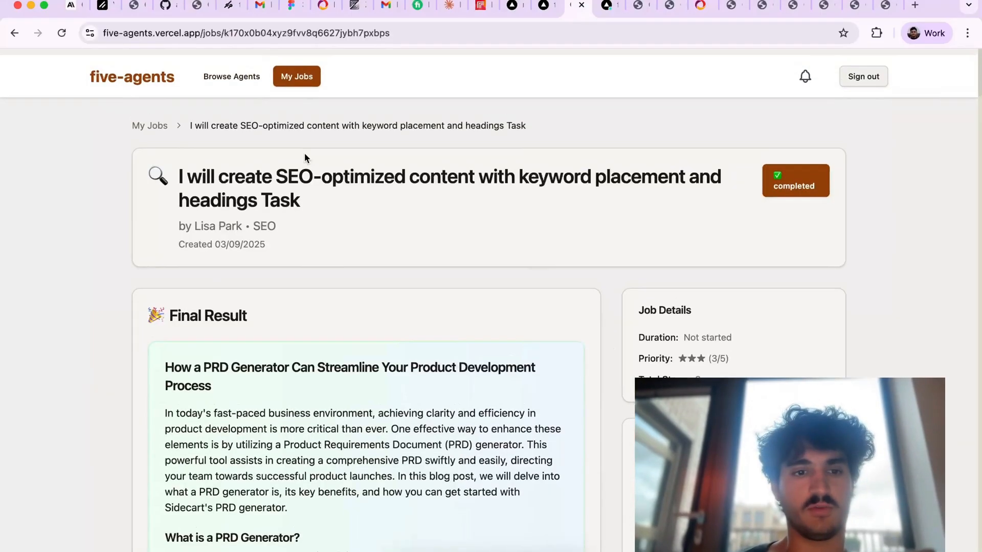
Step: Read the Final Result PRD generator blog post, then return to browsing agents
{"action": "scroll", "scroll_direction": "down", "scroll_amount": 3}
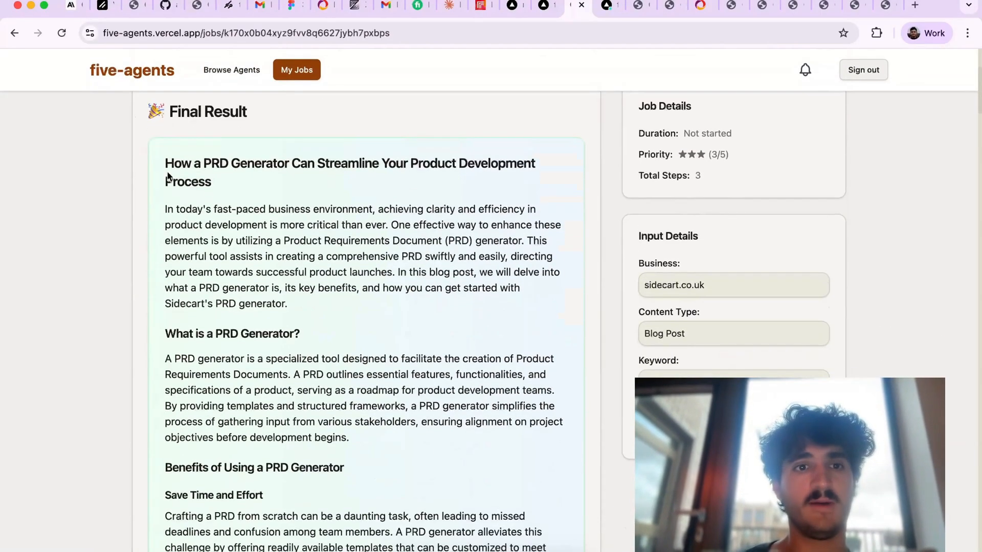
{"action": "scroll", "scroll_direction": "down", "scroll_amount": 3}
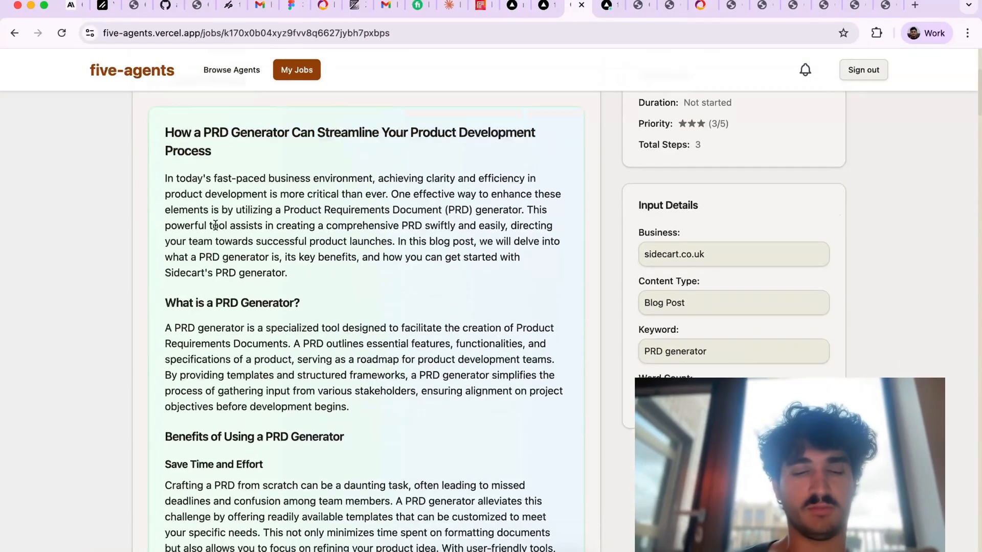
{"action": "scroll", "scroll_direction": "down", "scroll_amount": 3}
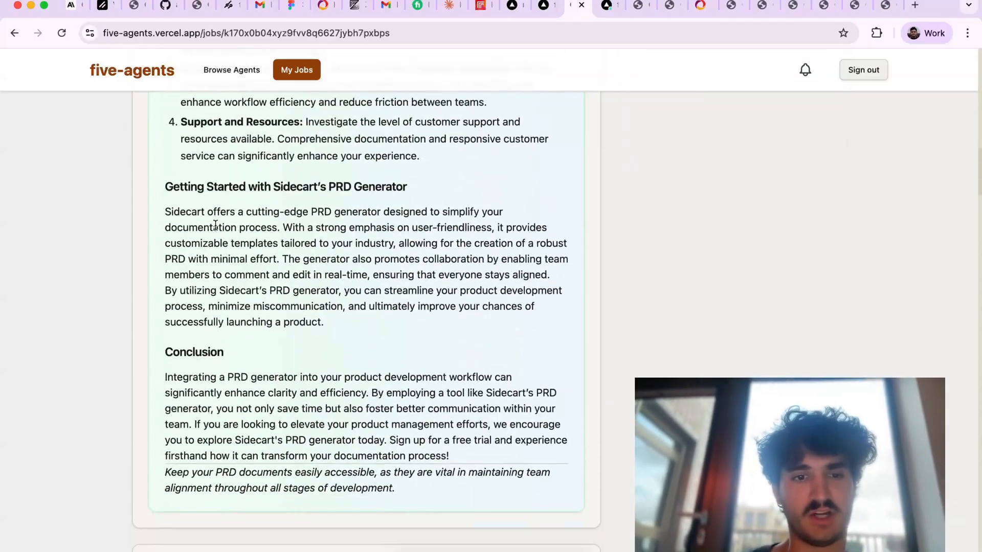
{"action": "scroll", "scroll_direction": "down", "scroll_amount": 3}
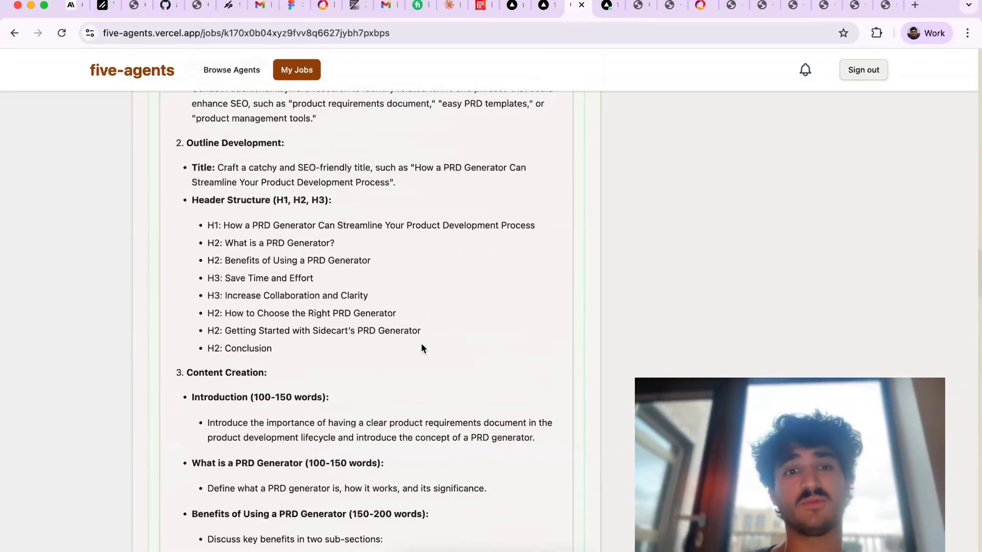
{"action": "scroll", "scroll_direction": "up", "scroll_amount": 3}
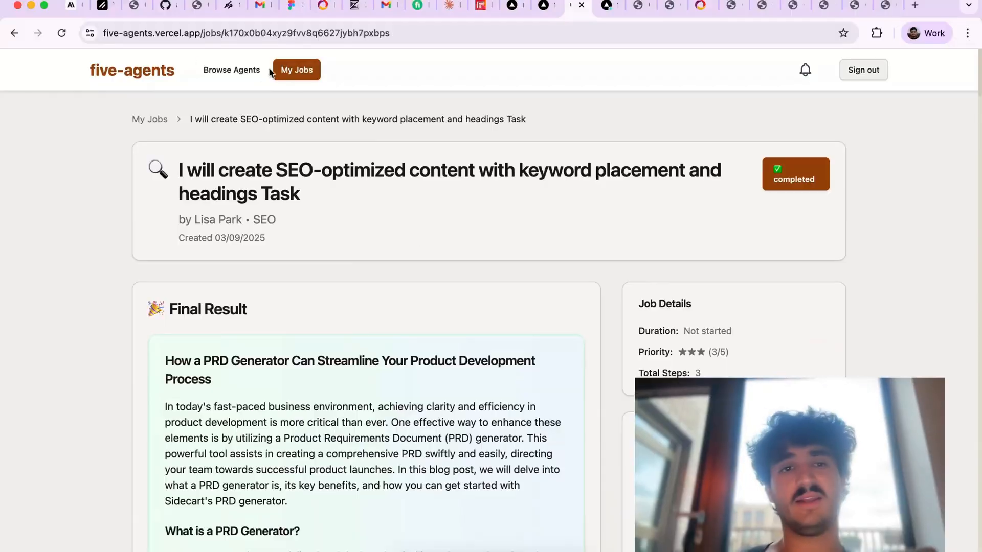
{"action": "left_click", "coordinate": [231, 69]}
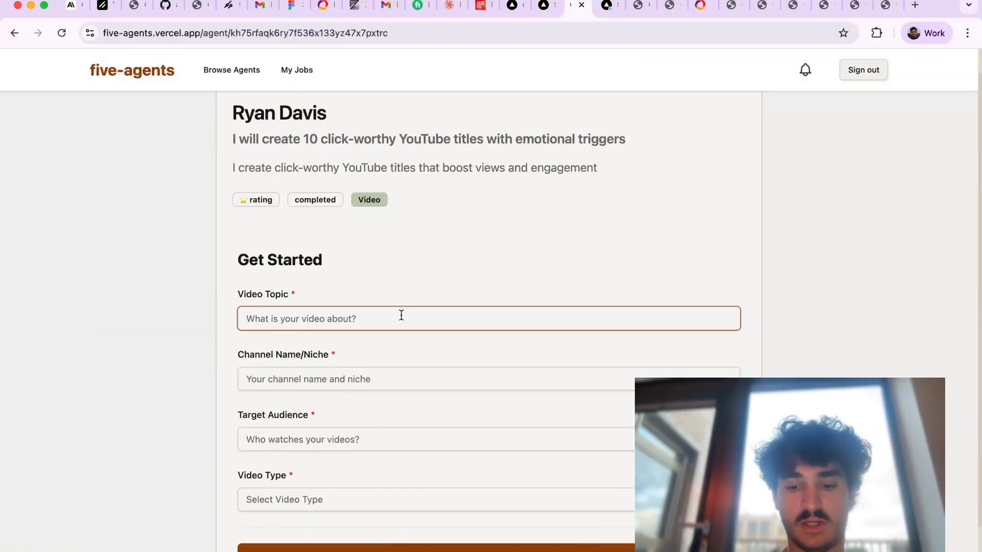
Step: Enter the video topic 'Vibe coding an agent f...' on the YouTube titles form
{"action": "type", "text": "Vibe"}
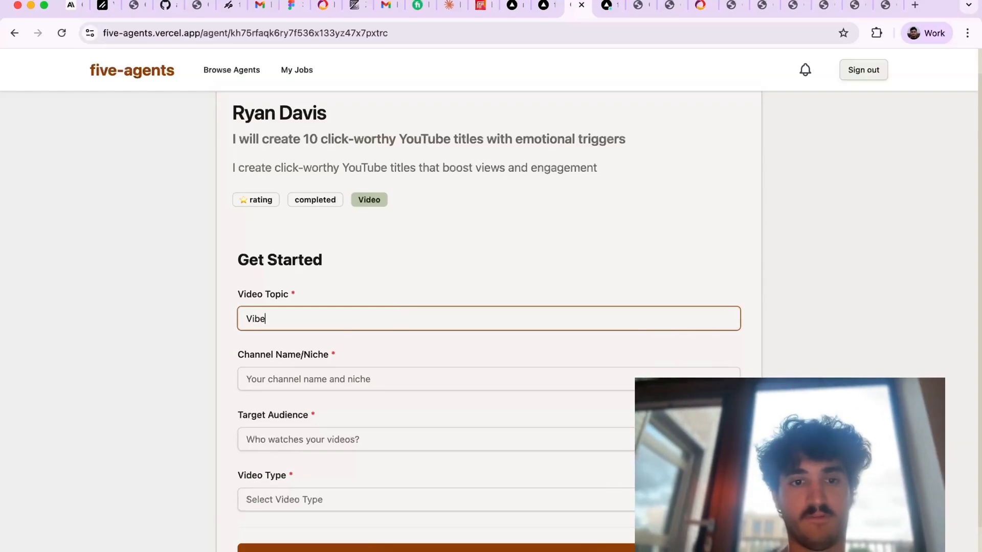
{"action": "type", "text": "coding an agent f"}
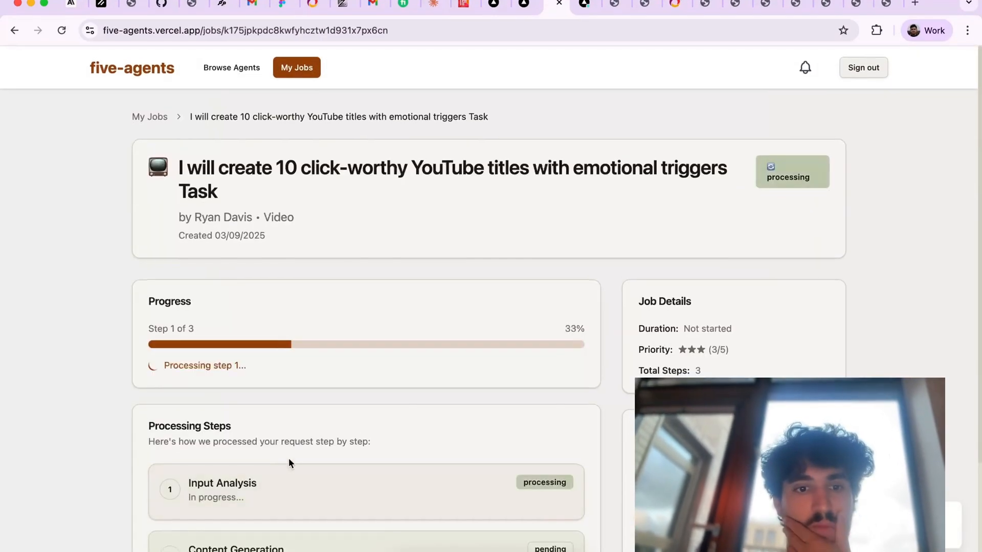
{"action": "scroll", "scroll_direction": "down", "scroll_amount": 3}
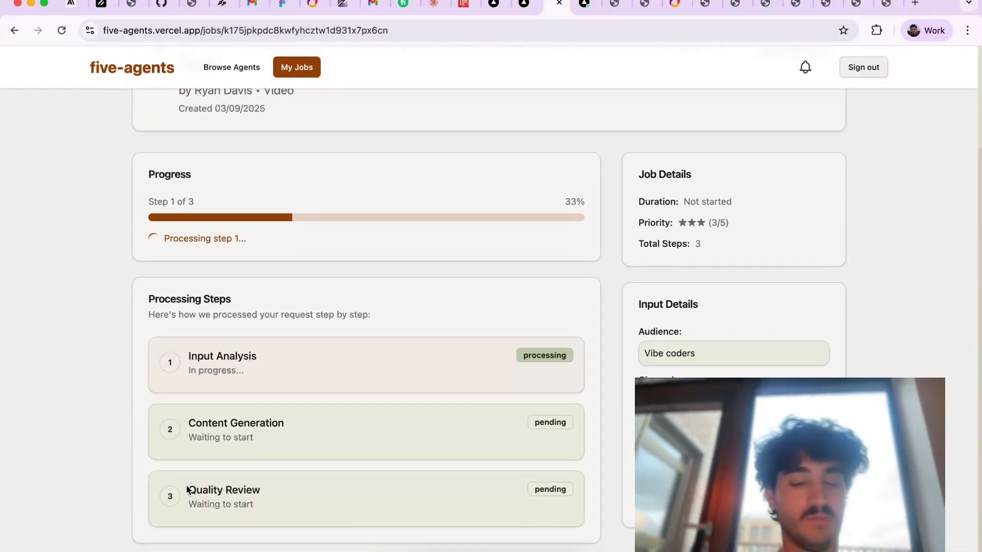
{"action": "mouse_move", "coordinate": [341, 542]}
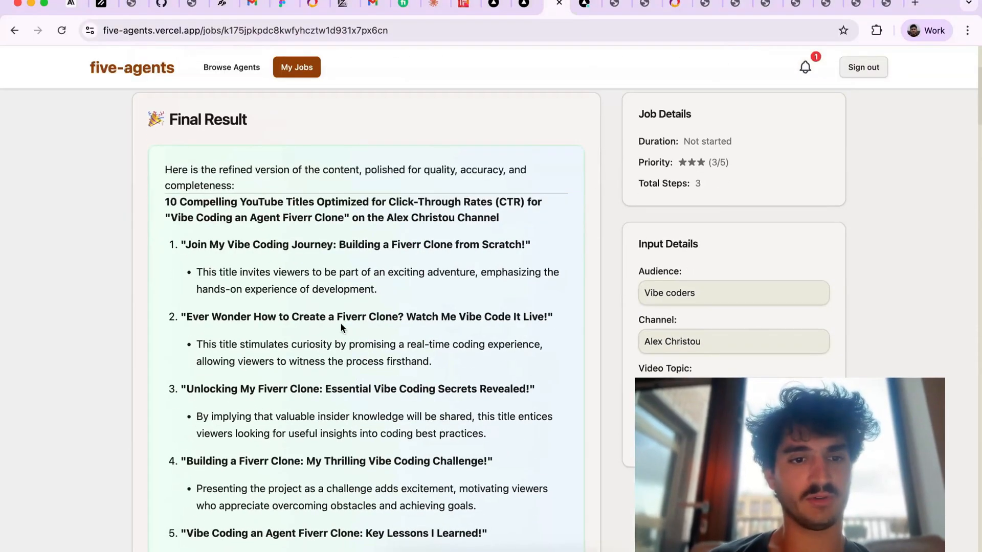
{"action": "scroll", "scroll_direction": "down", "scroll_amount": 3}
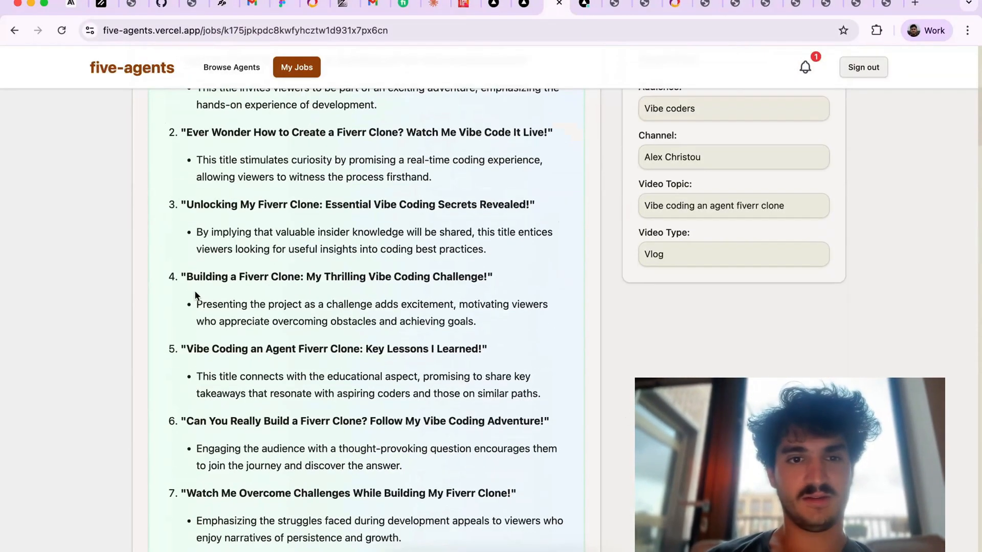
{"action": "scroll", "scroll_direction": "down", "scroll_amount": 3}
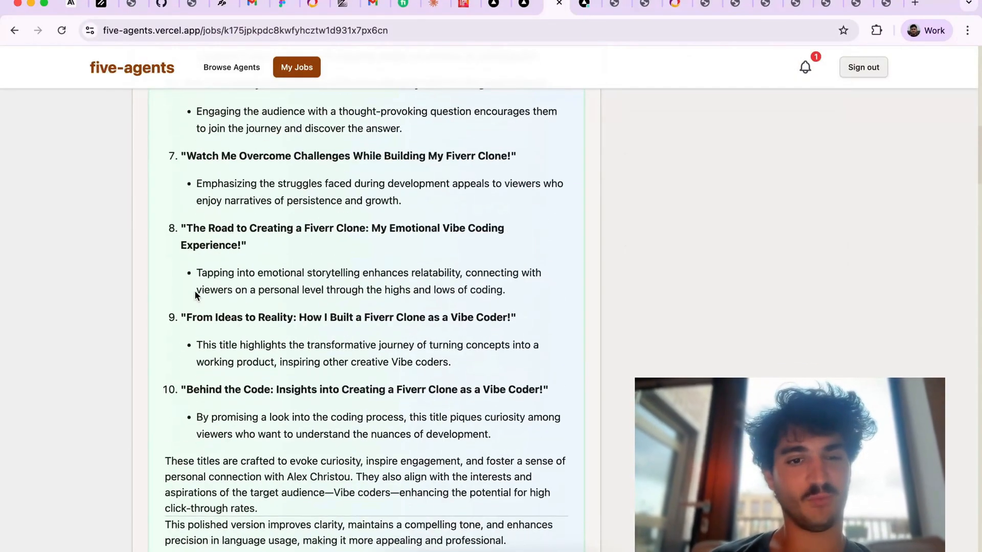